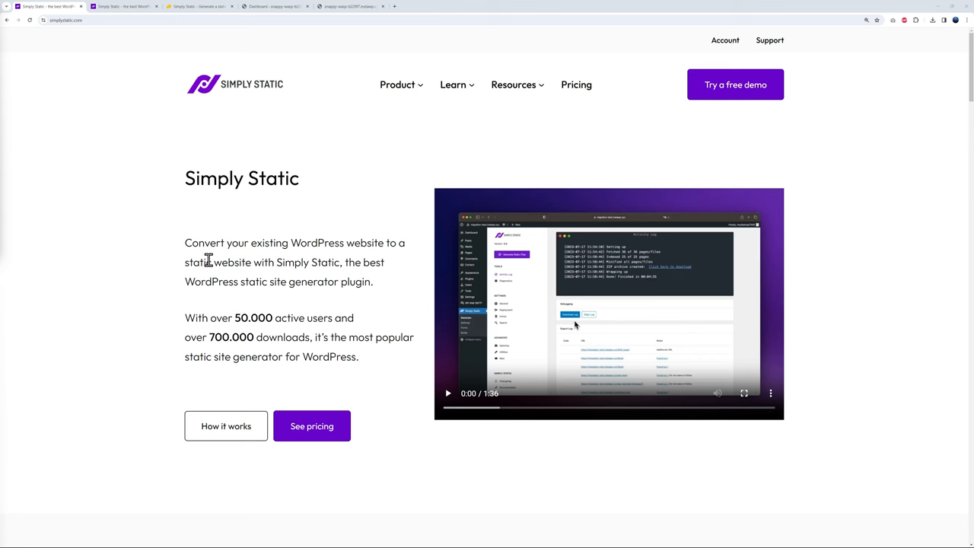
mouse_move(381, 257)
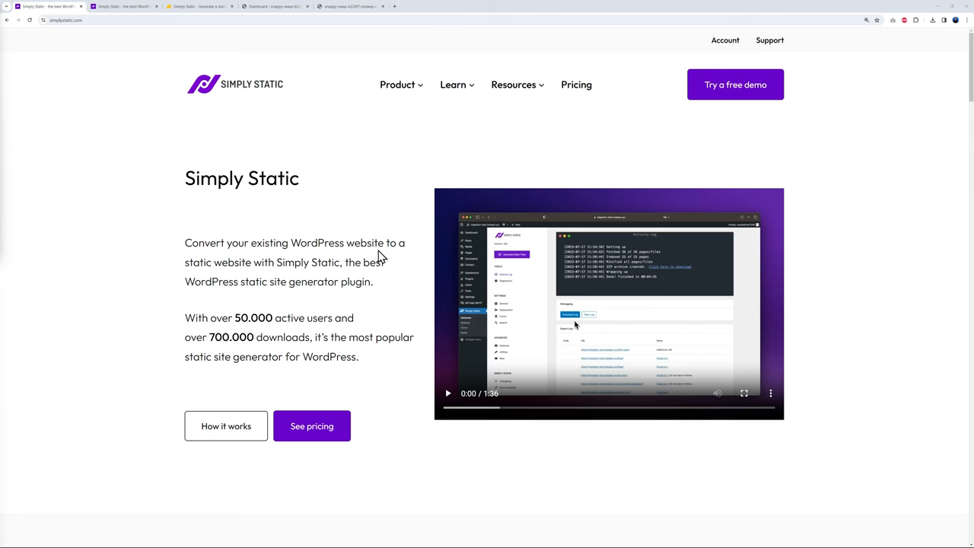
mouse_move(236, 264)
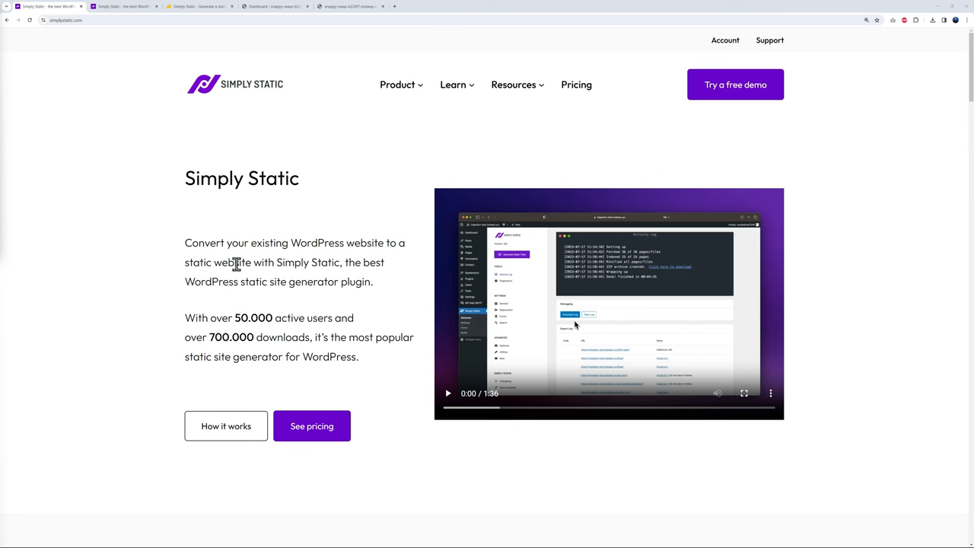
mouse_move(271, 296)
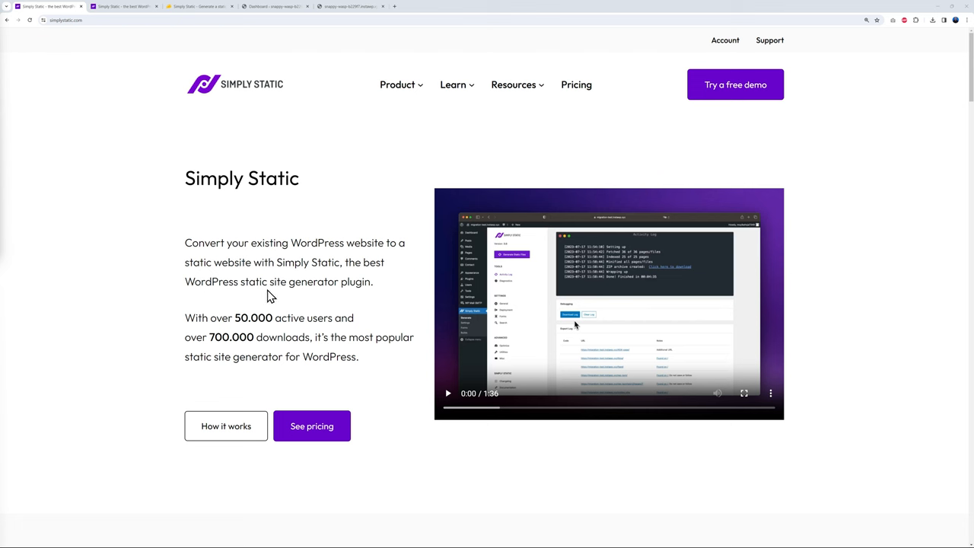
mouse_move(370, 284)
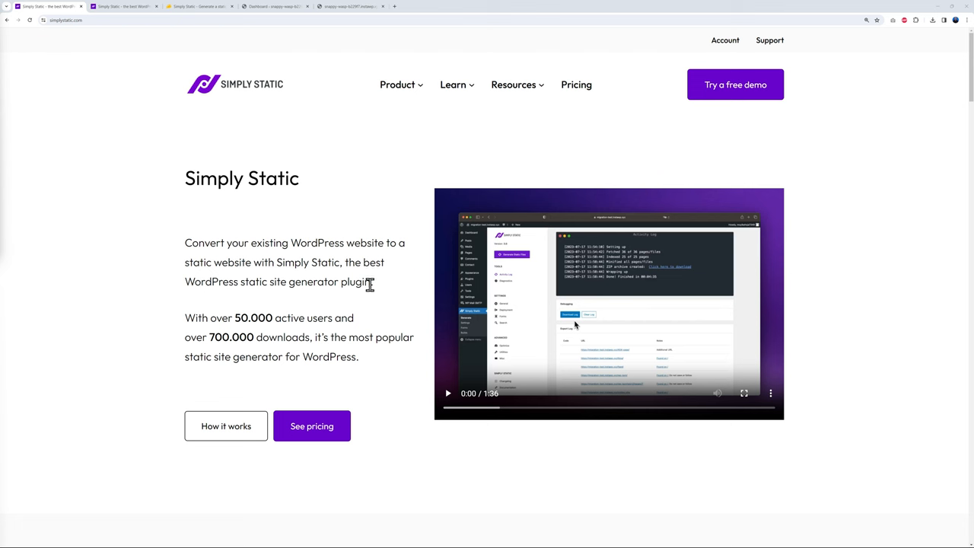
mouse_move(373, 300)
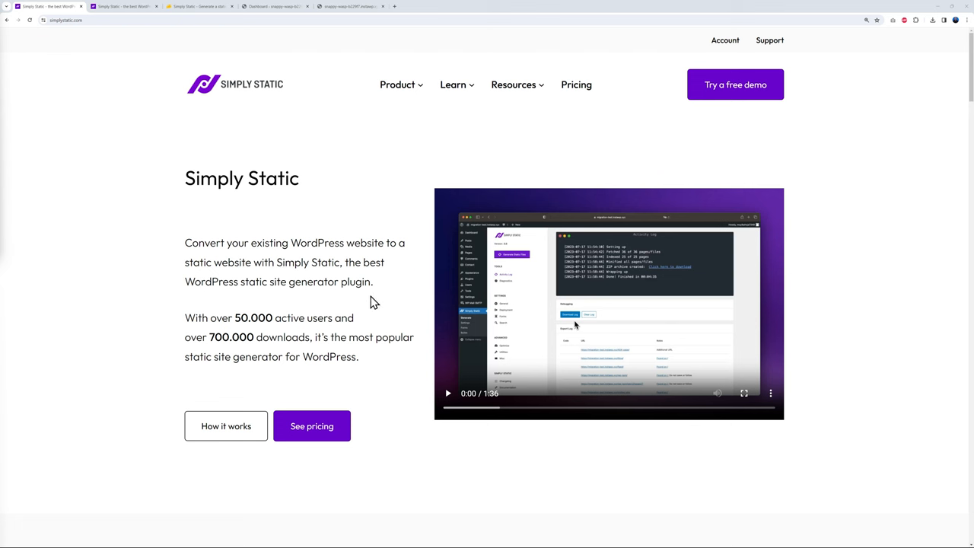
mouse_move(370, 297)
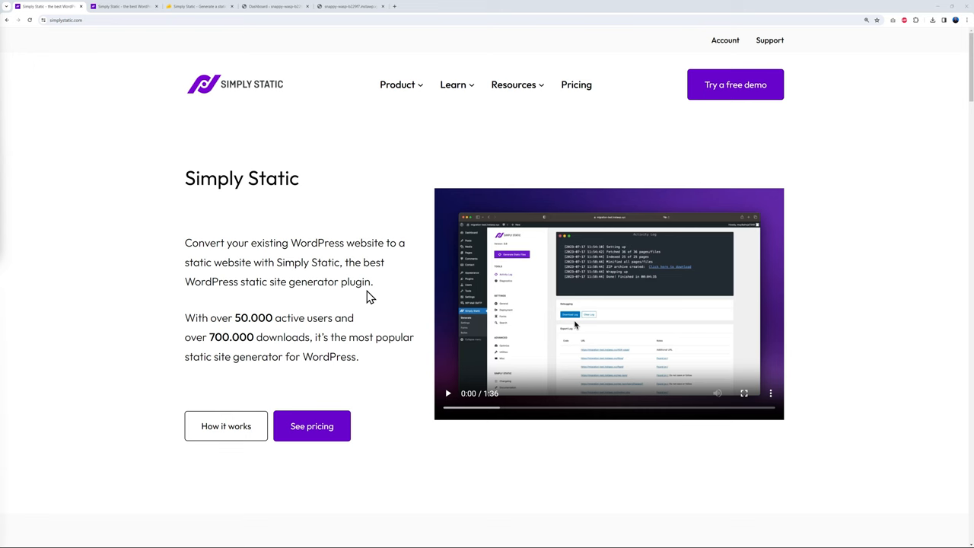
mouse_move(125, 6)
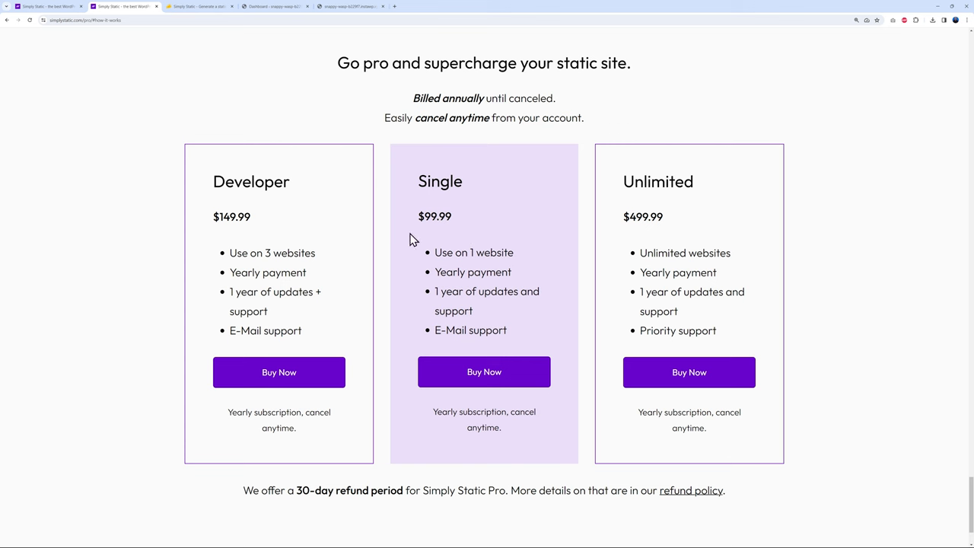
mouse_move(460, 238)
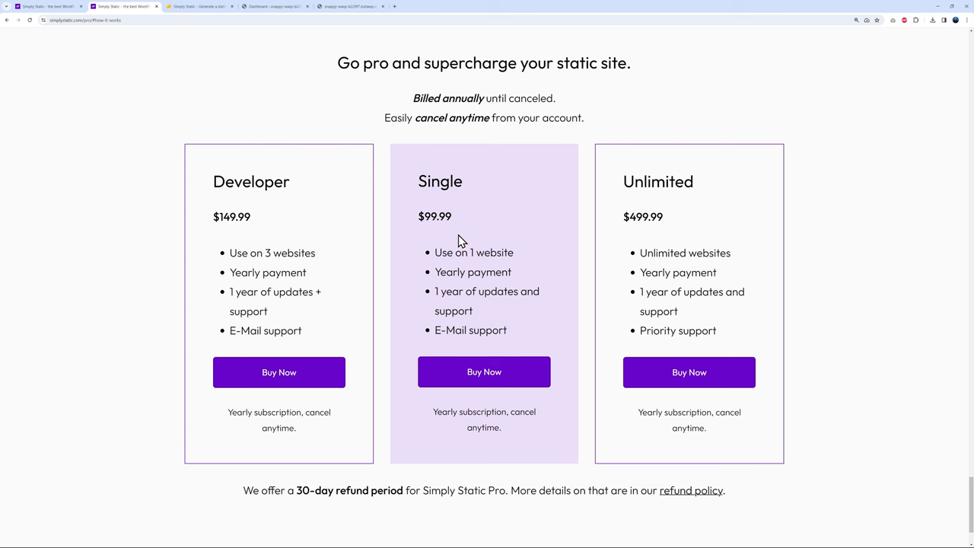
mouse_move(488, 264)
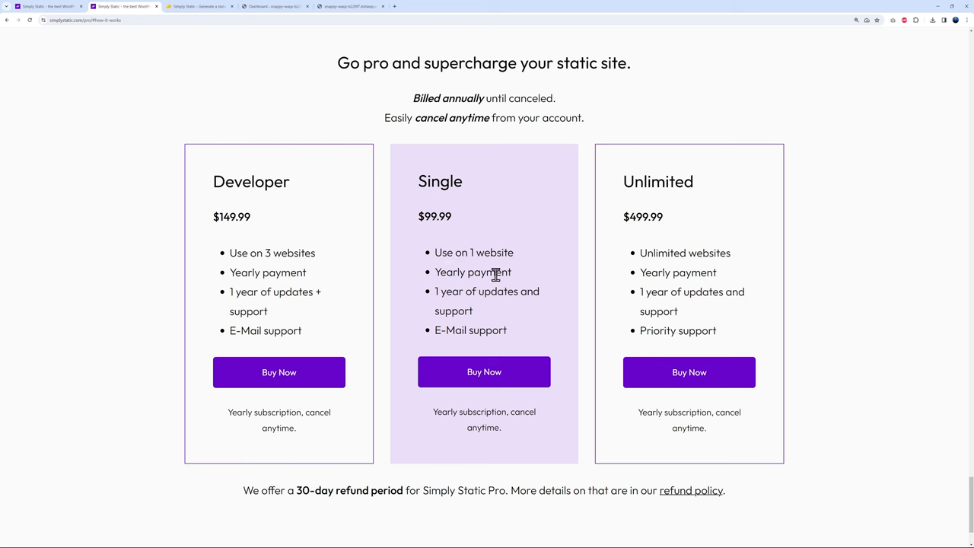
mouse_move(482, 411)
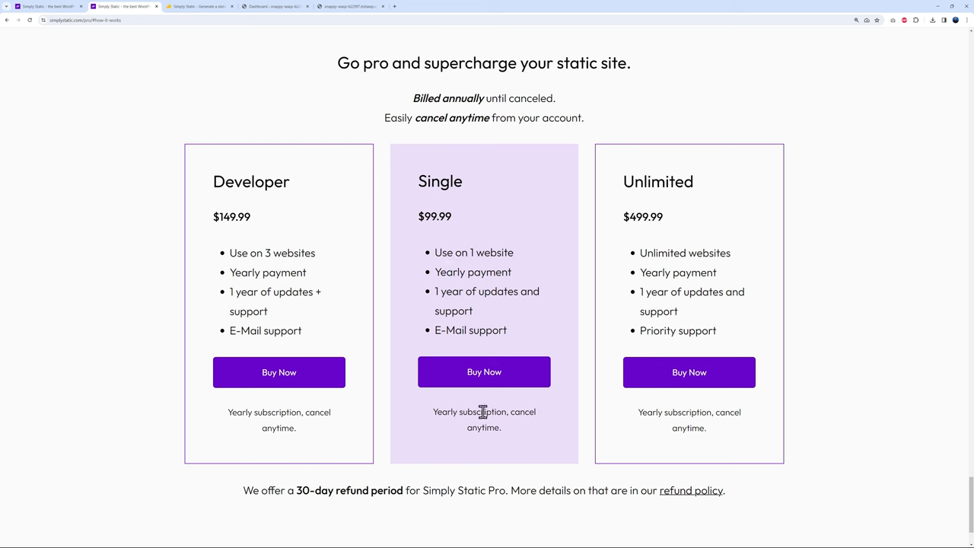
mouse_move(296, 198)
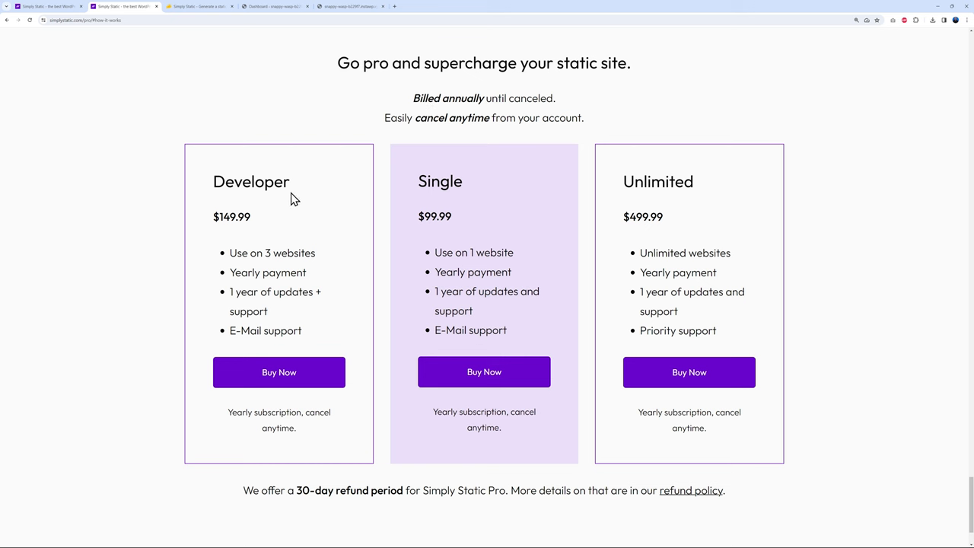
mouse_move(268, 252)
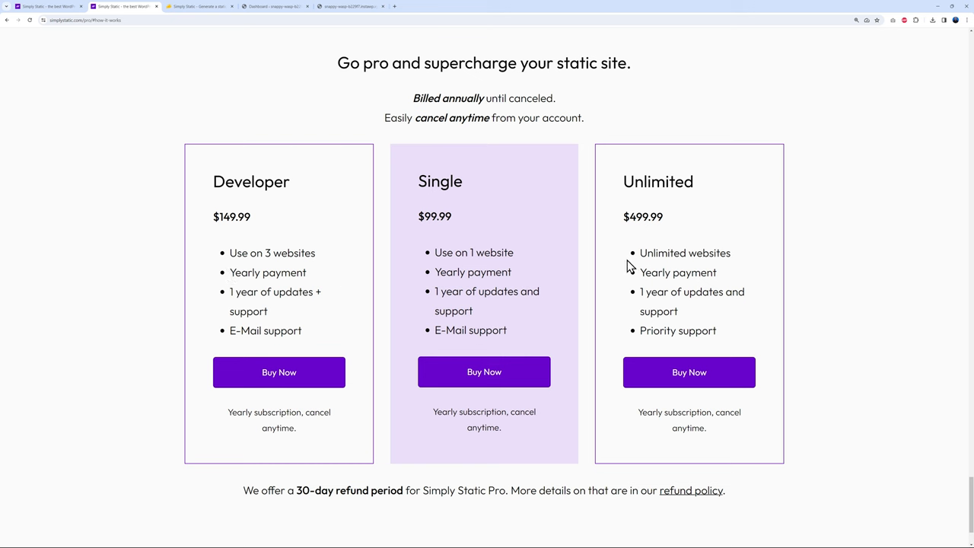
mouse_move(629, 255)
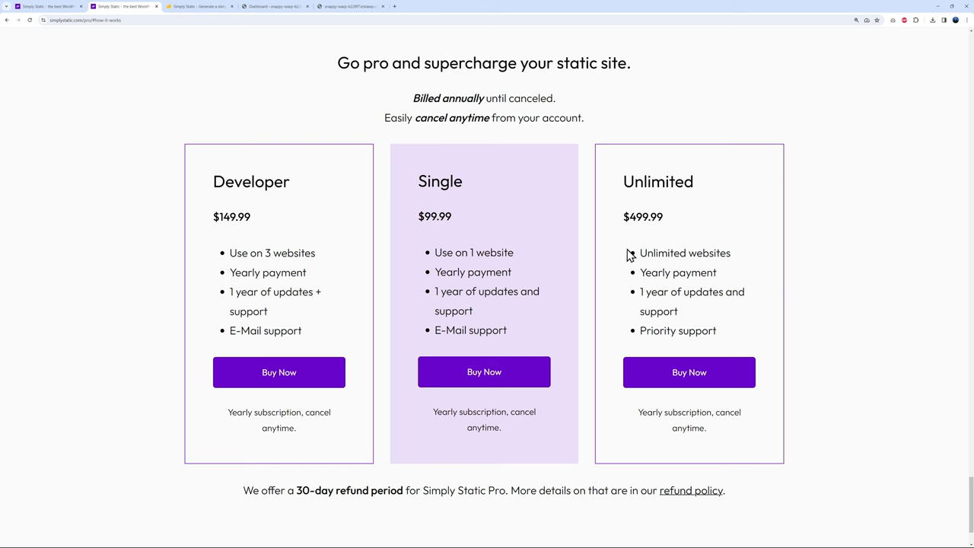
mouse_move(632, 188)
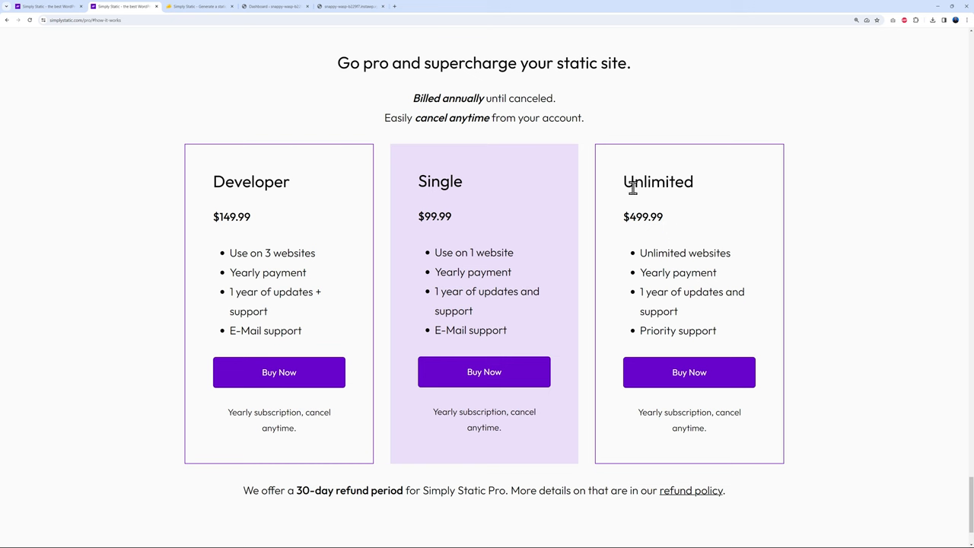
mouse_move(654, 222)
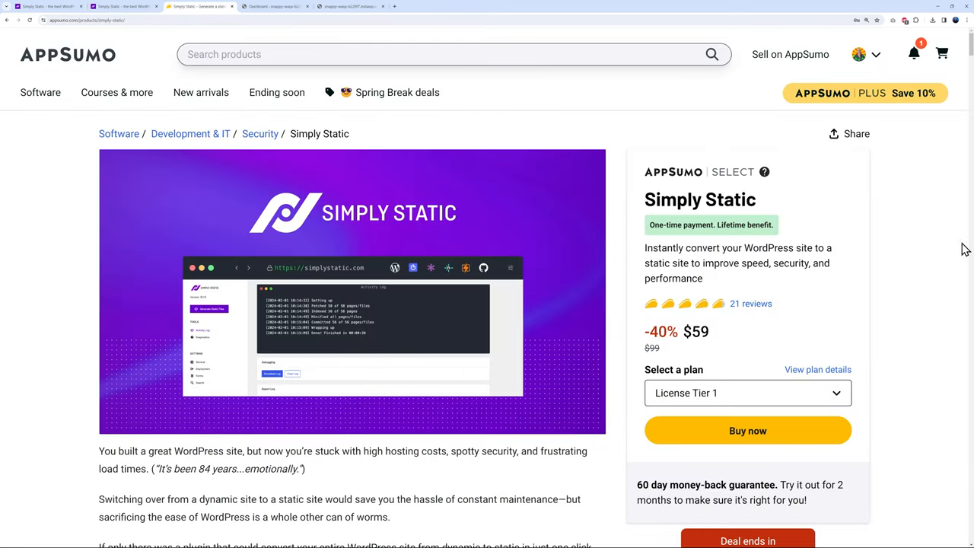
mouse_move(663, 204)
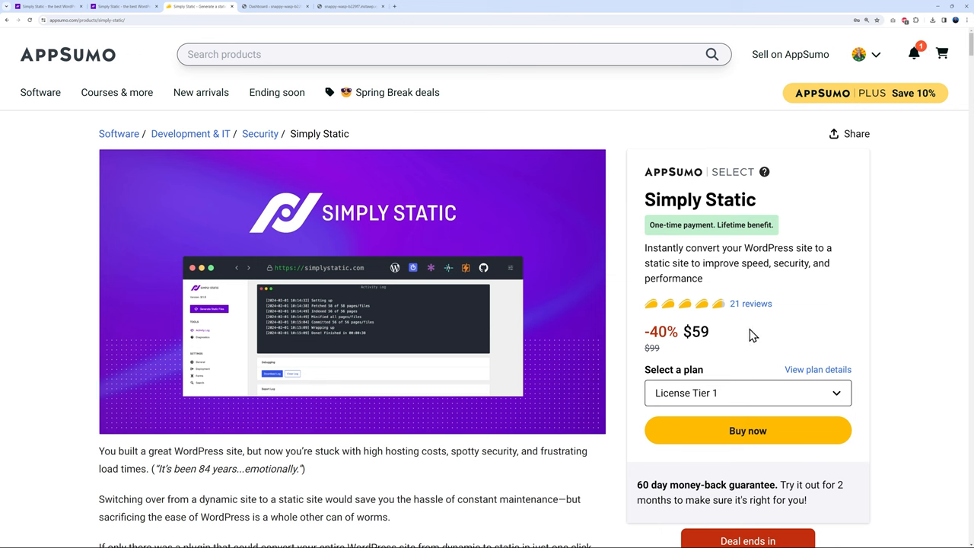
mouse_move(834, 343)
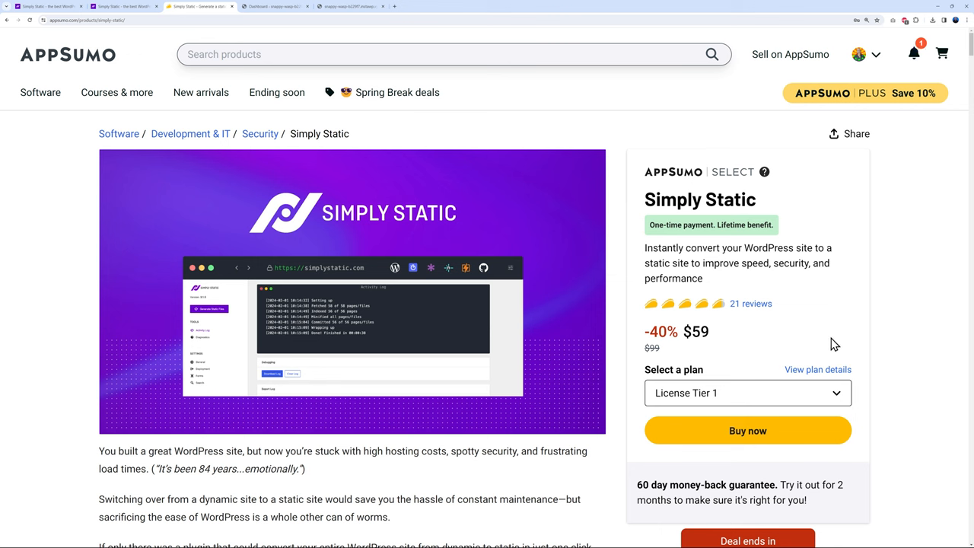
mouse_move(703, 242)
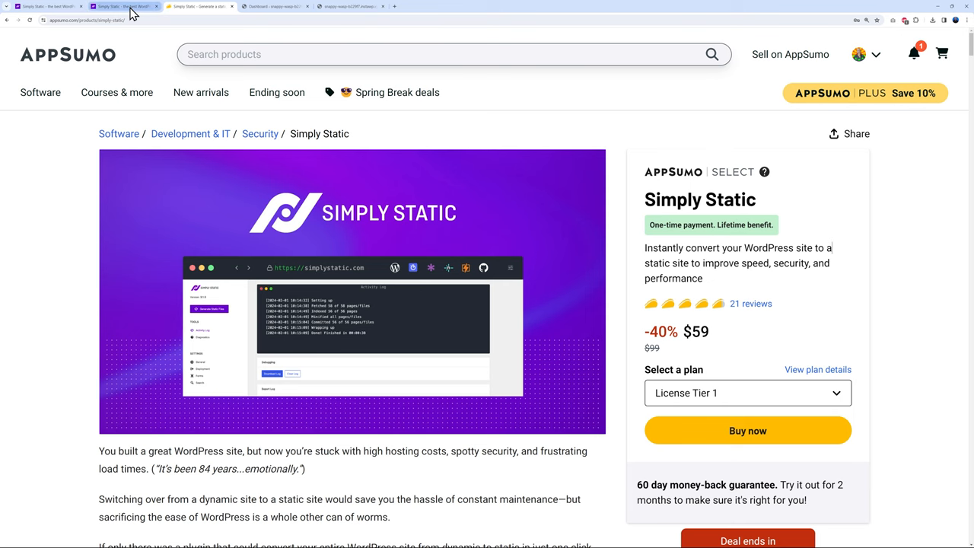
Review AppSumo's Simply Static license tiers: $59, $159 and $299.
click(122, 6)
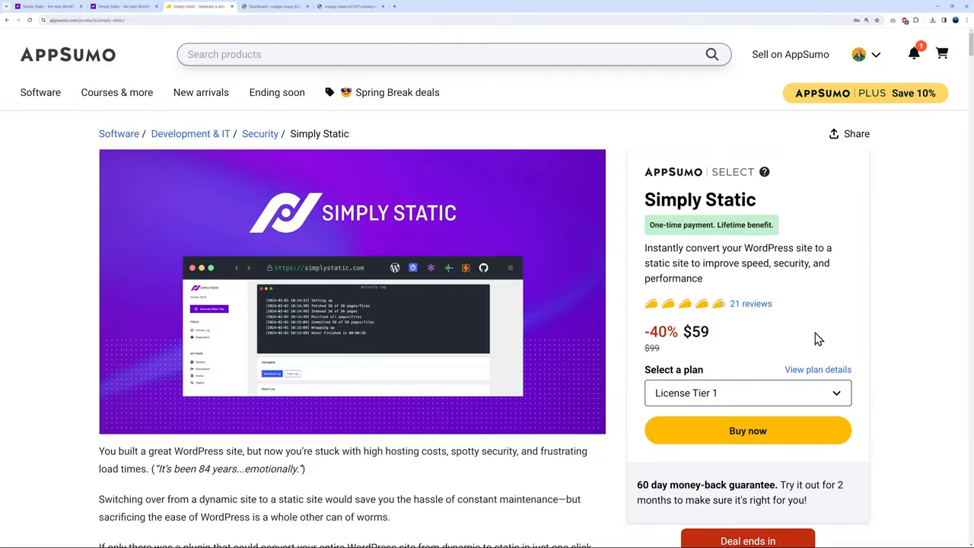
mouse_move(902, 344)
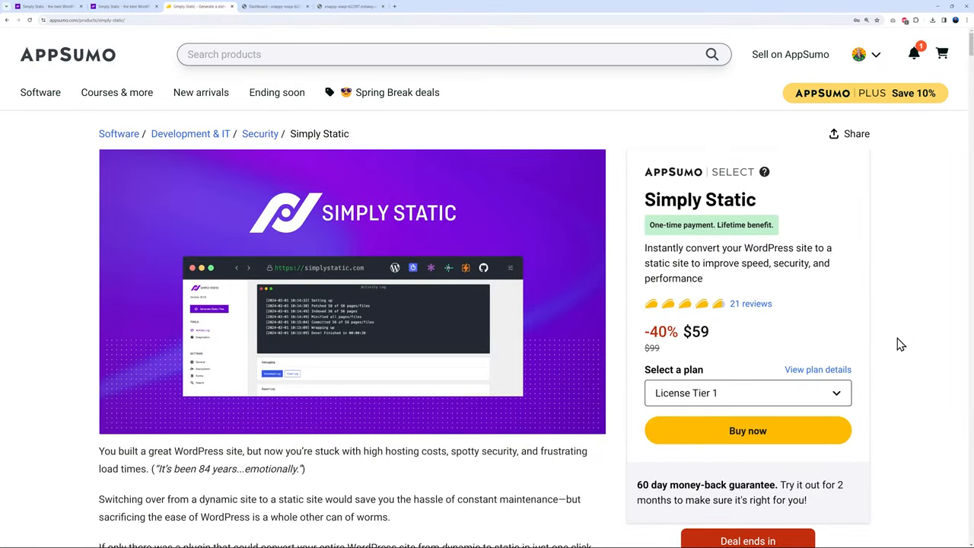
mouse_move(883, 343)
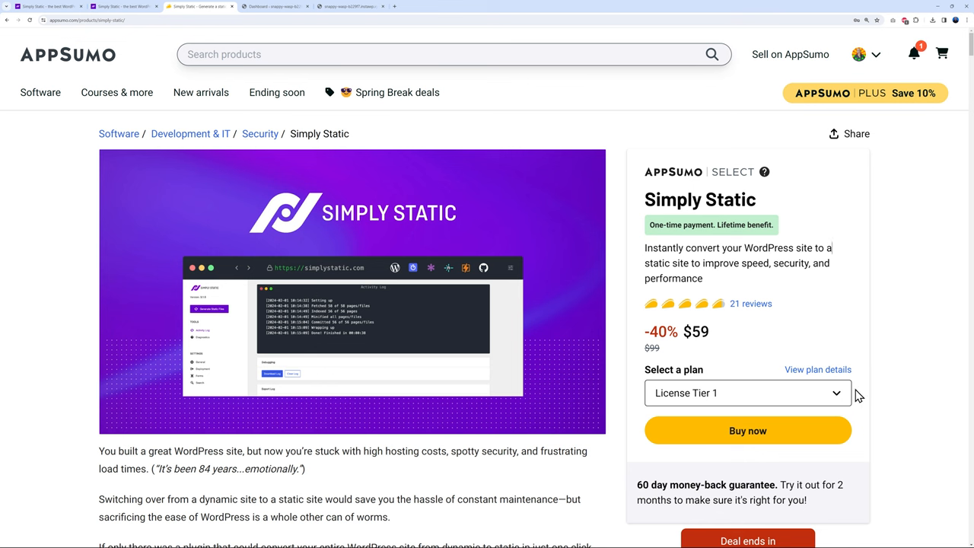
click(747, 393)
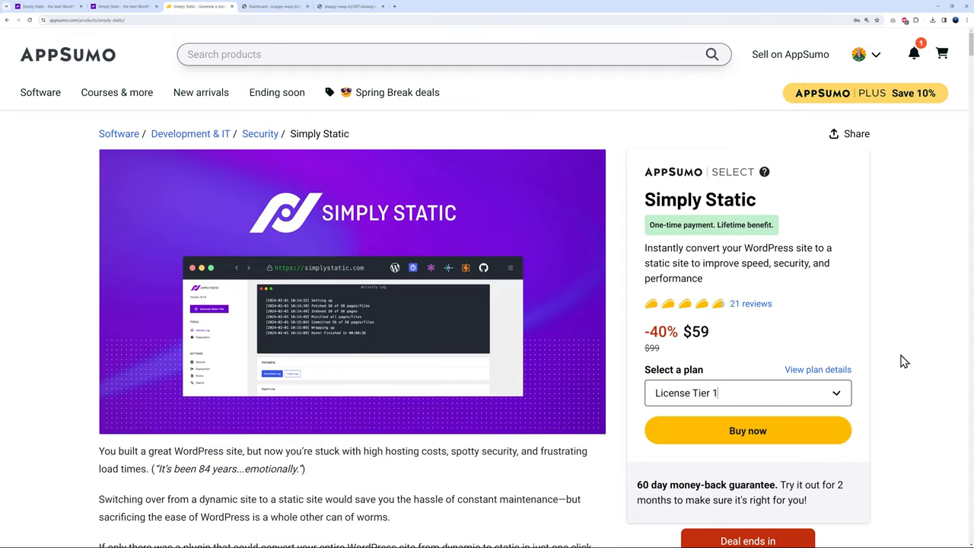
scroll(down, 3)
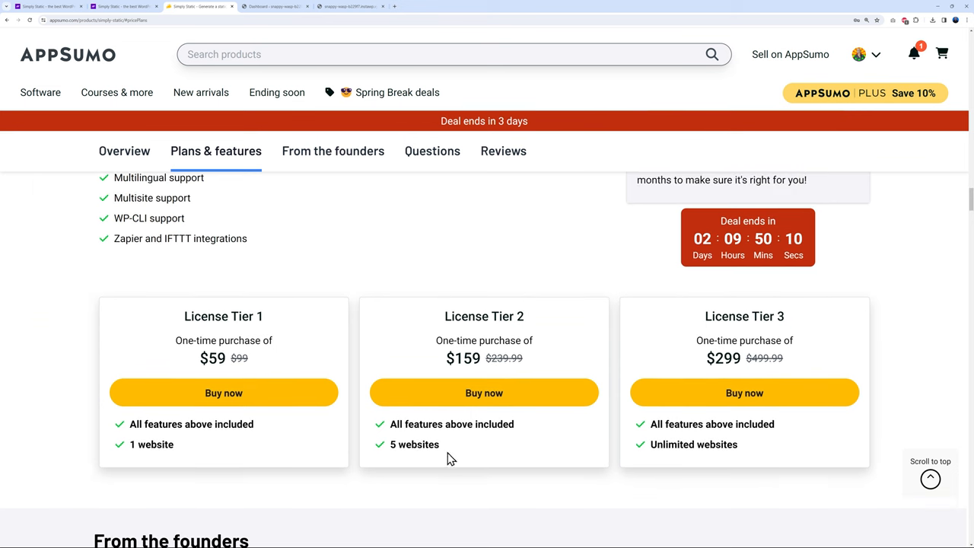
mouse_move(646, 455)
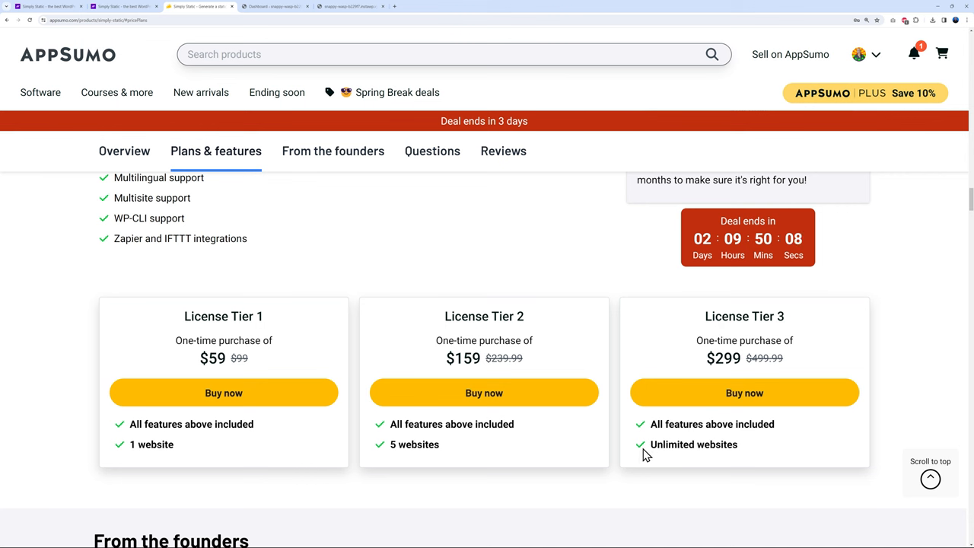
mouse_move(720, 341)
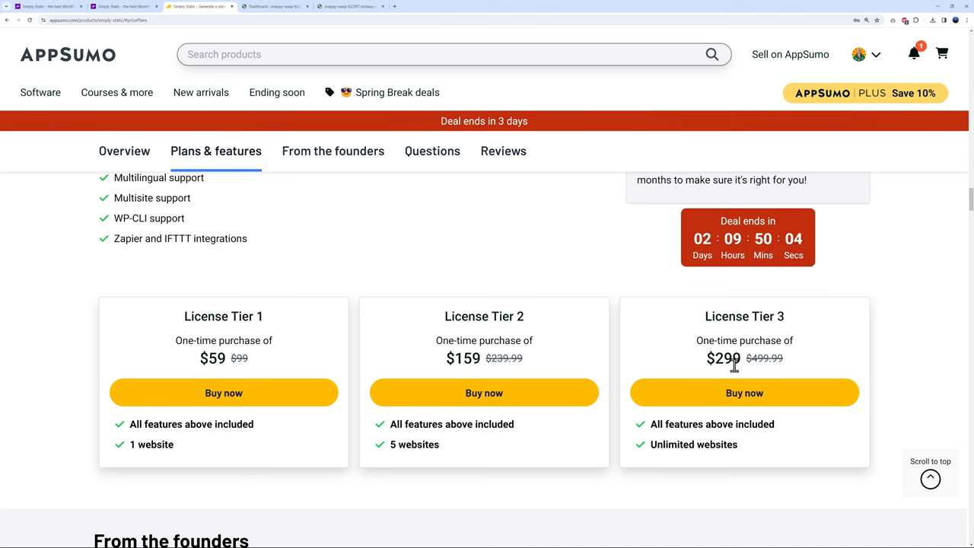
mouse_move(799, 366)
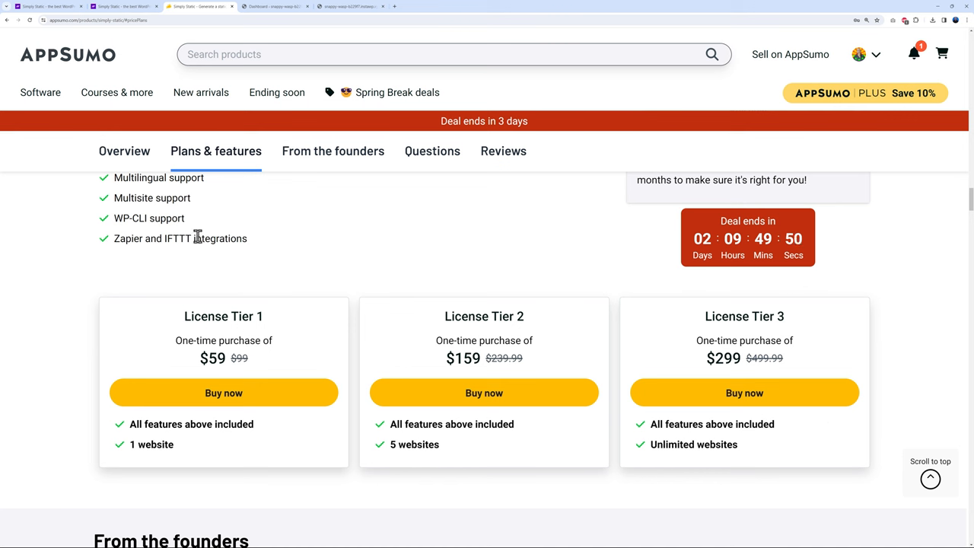
mouse_move(123, 298)
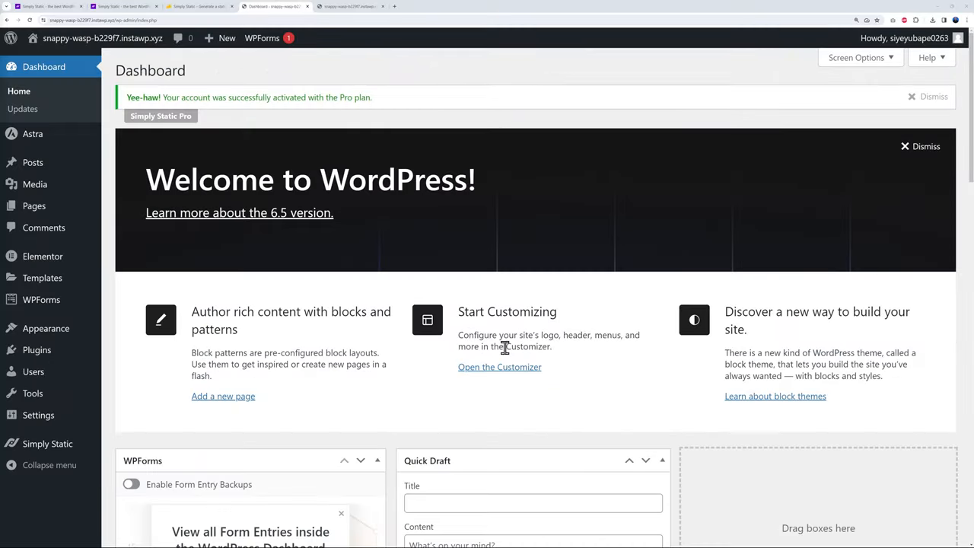
mouse_move(213, 115)
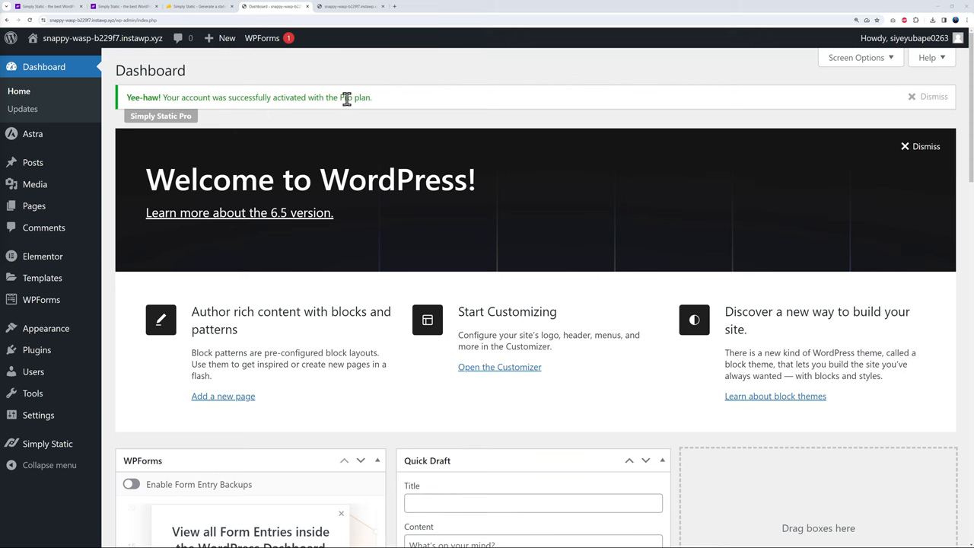
mouse_move(392, 127)
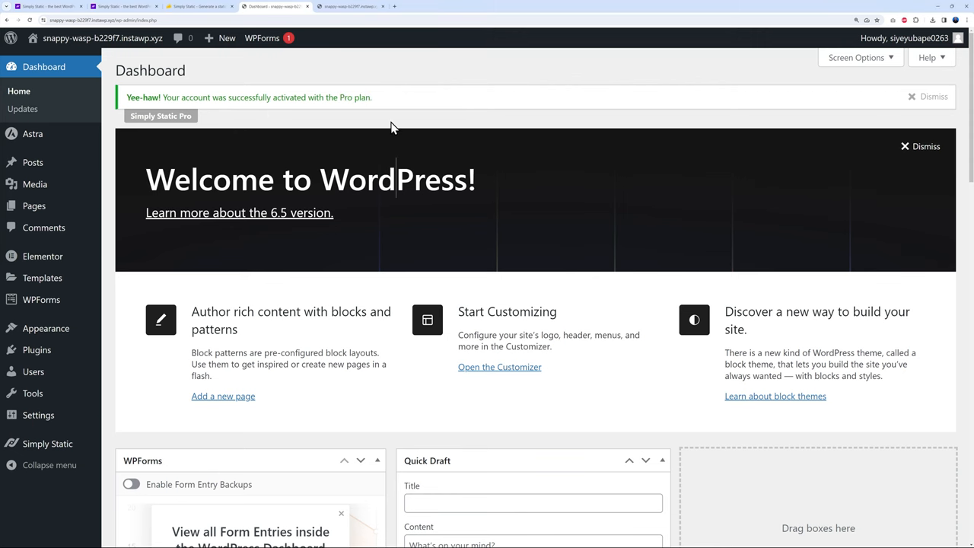
mouse_move(386, 128)
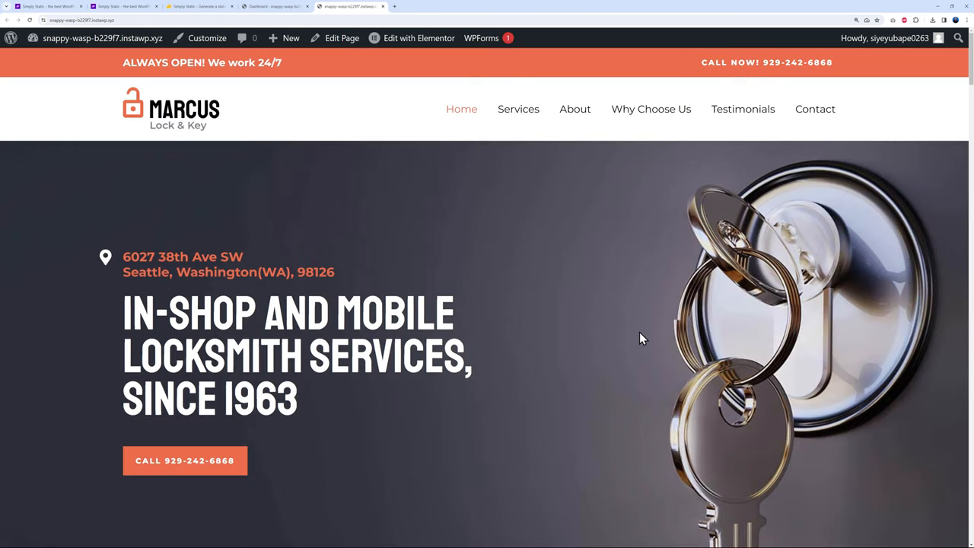
mouse_move(707, 343)
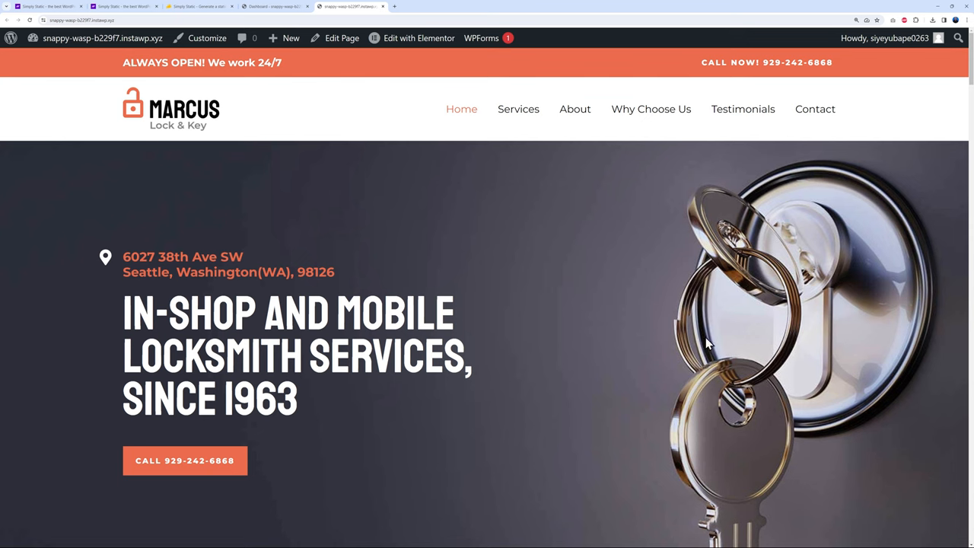
mouse_move(874, 337)
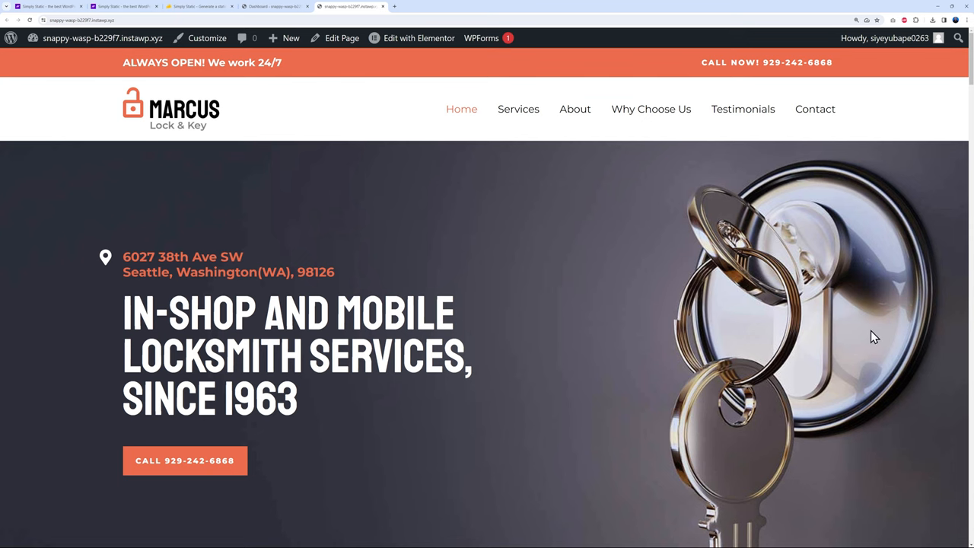
scroll(down, 3)
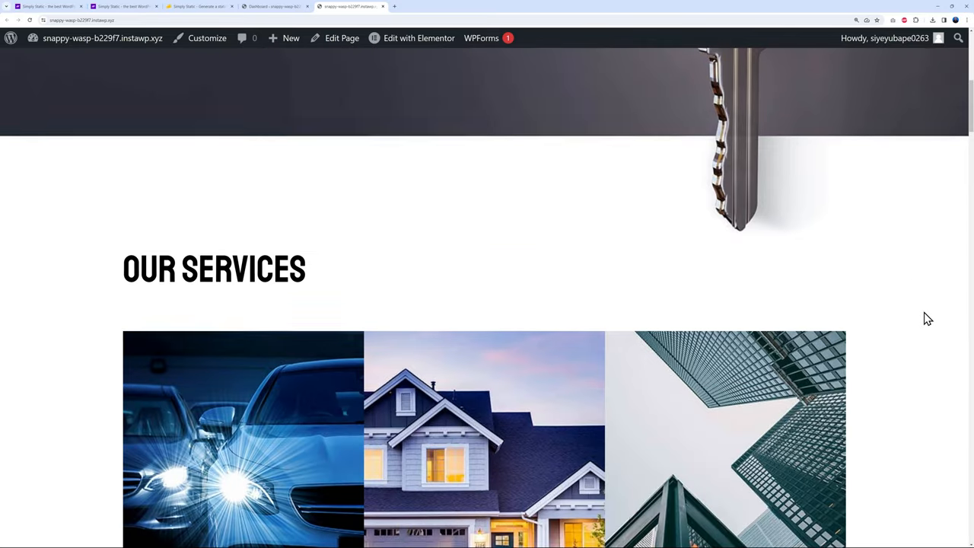
scroll(down, 3)
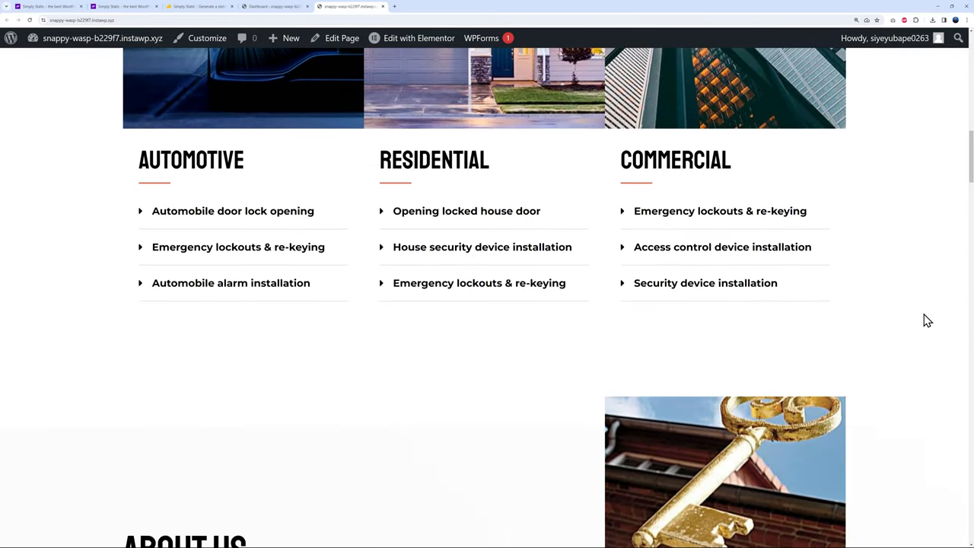
scroll(down, 3)
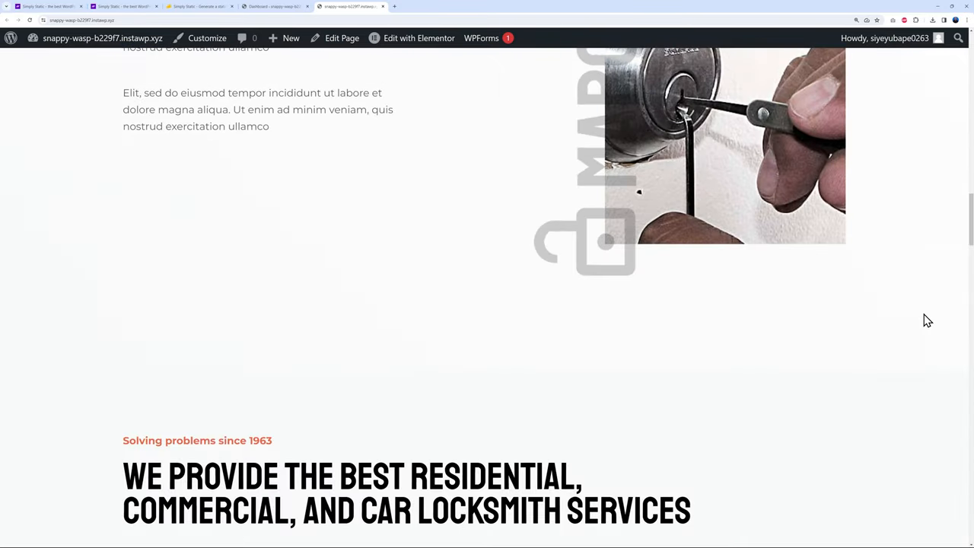
scroll(down, 3)
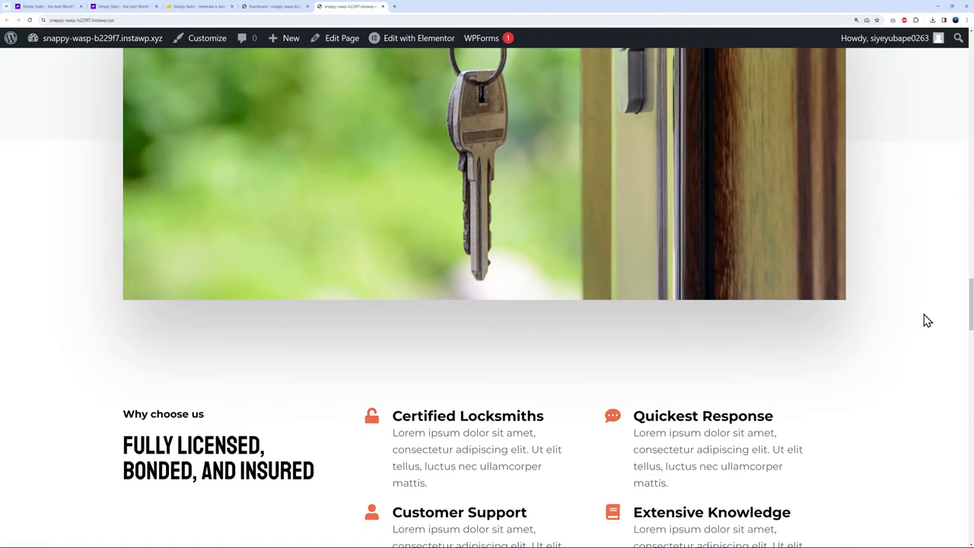
scroll(down, 3)
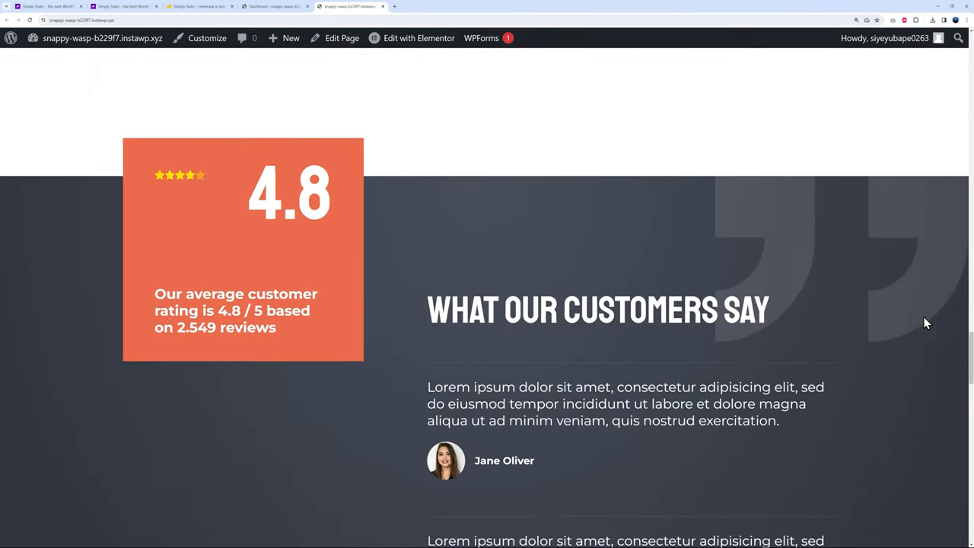
scroll(down, 3)
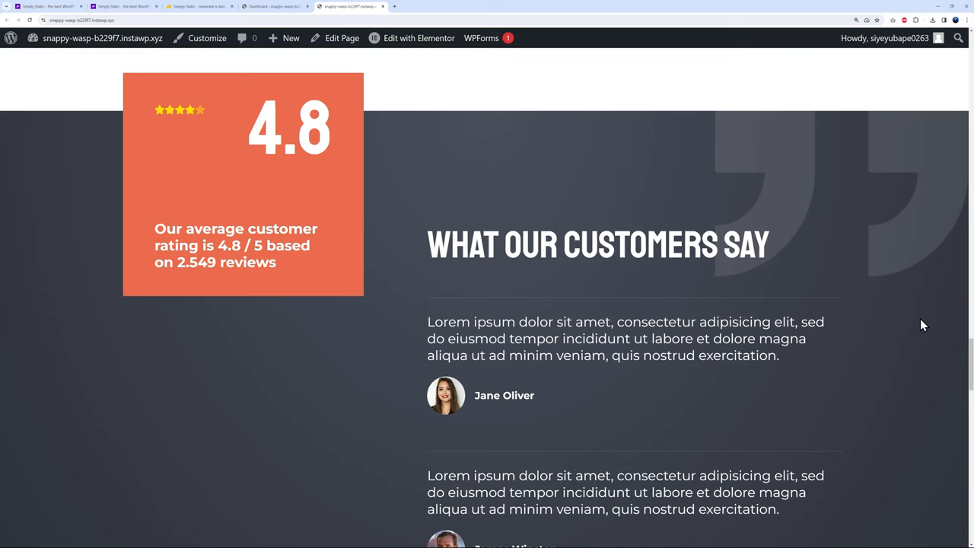
scroll(down, 3)
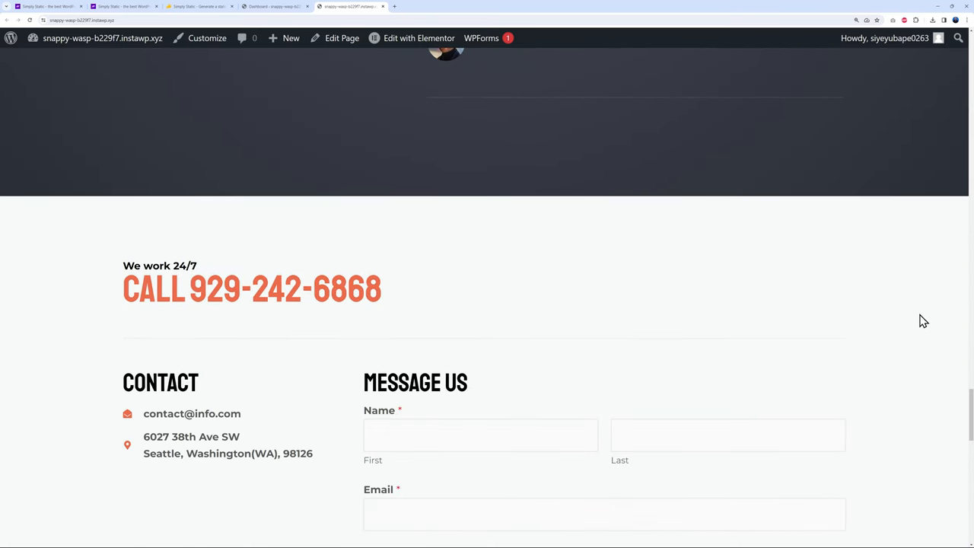
scroll(down, 3)
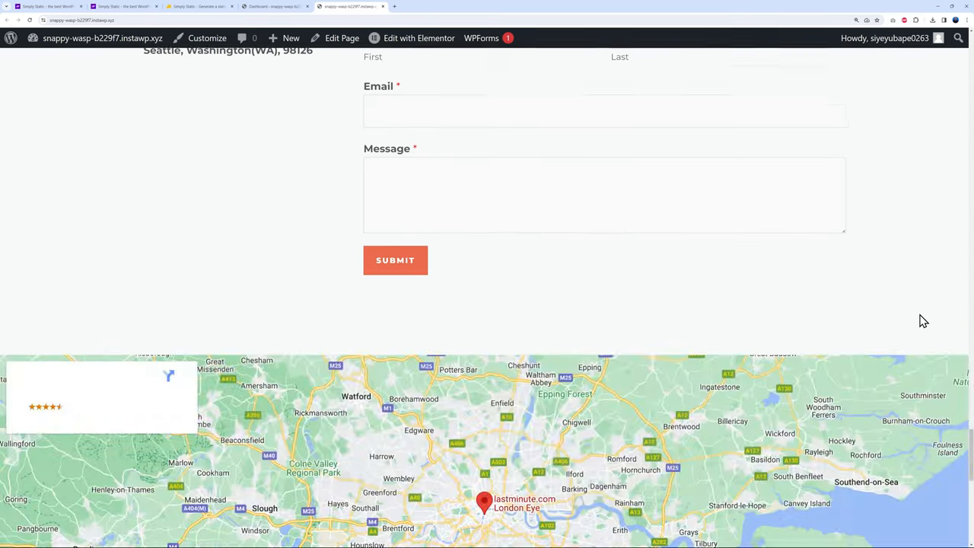
scroll(down, 3)
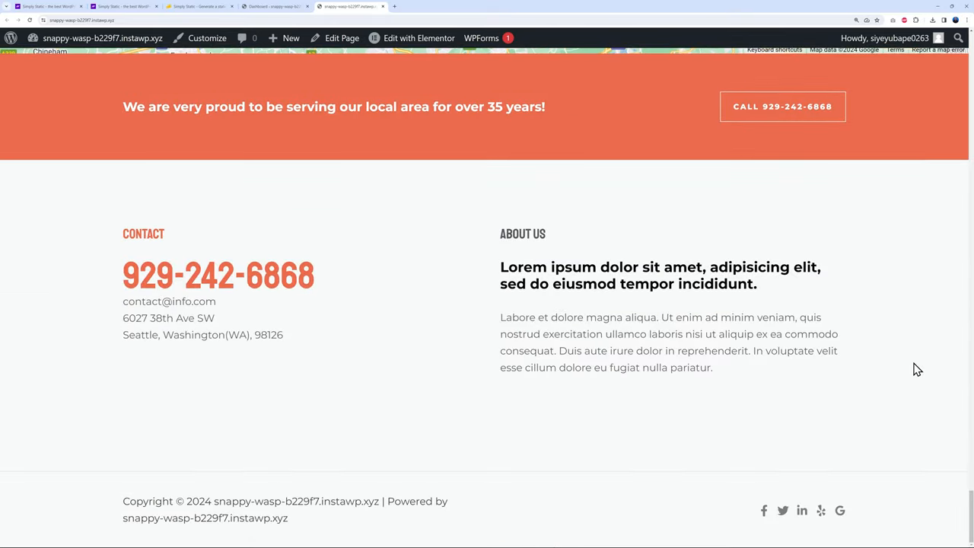
scroll(up, 3)
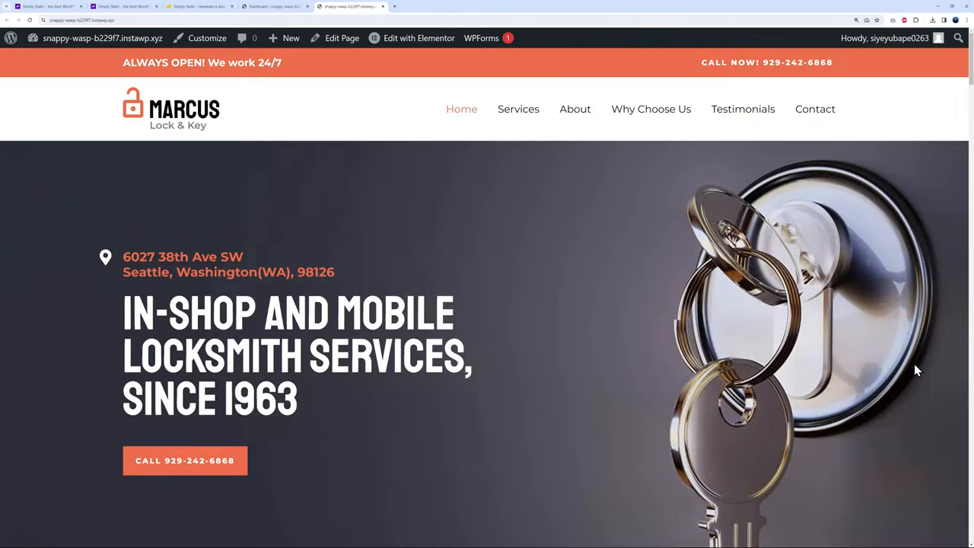
Generate the site's static files, fetching all 413 pages into a ZIP archive.
click(274, 6)
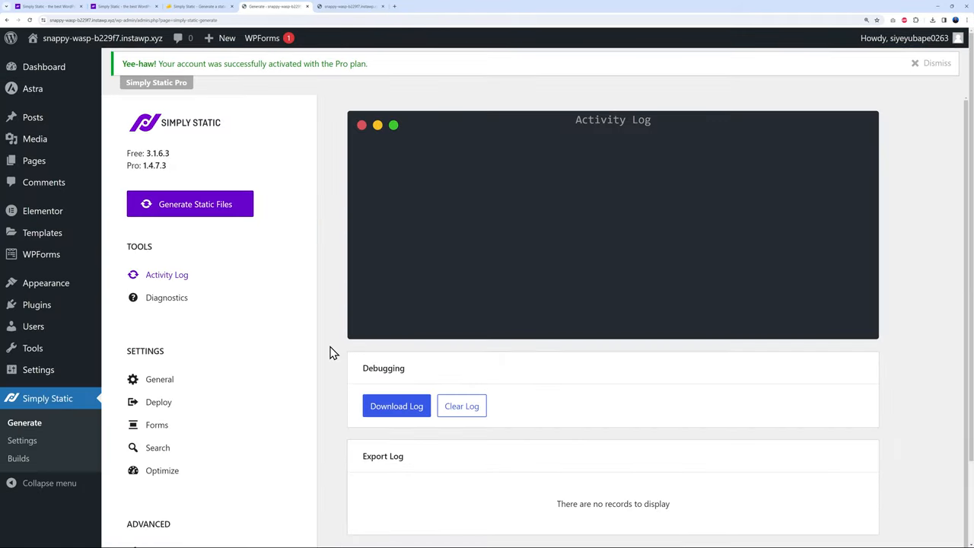
mouse_move(245, 258)
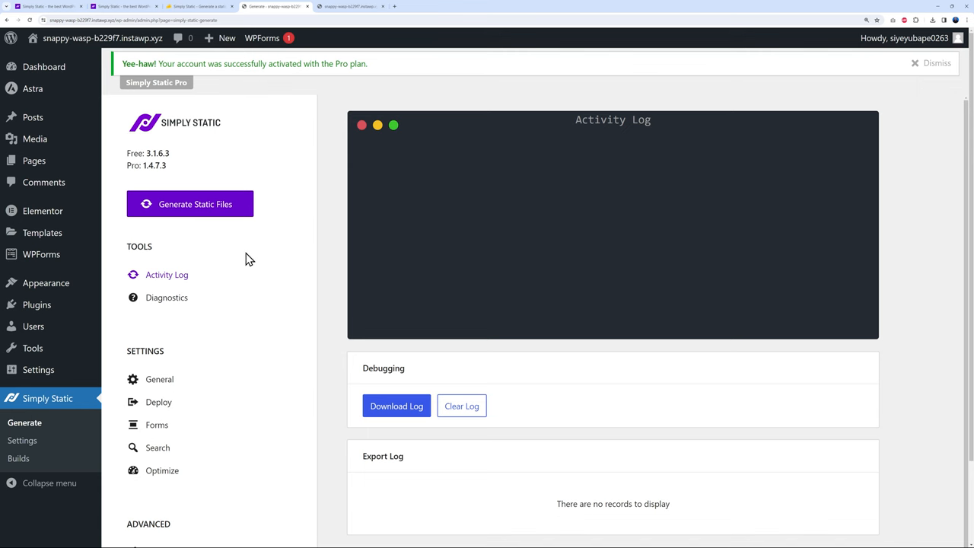
click(189, 204)
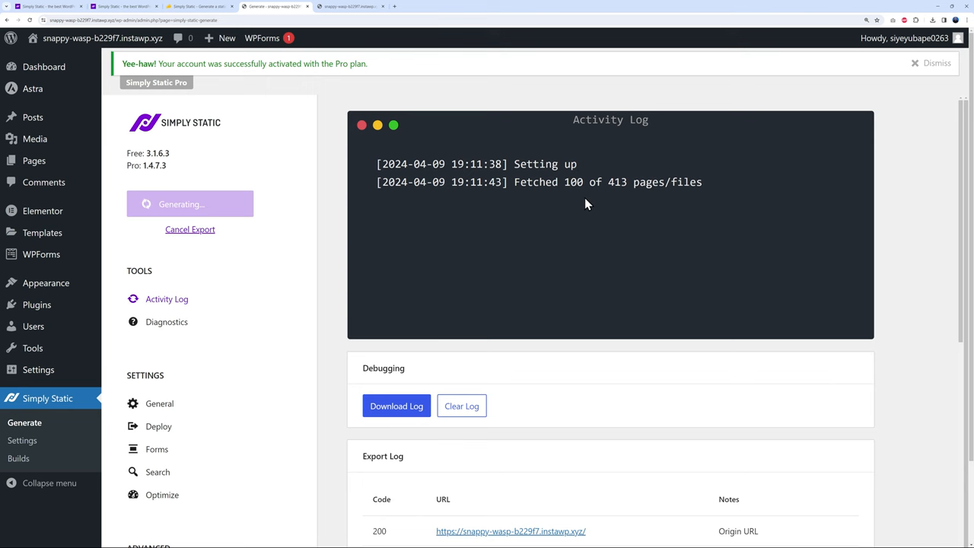
mouse_move(586, 204)
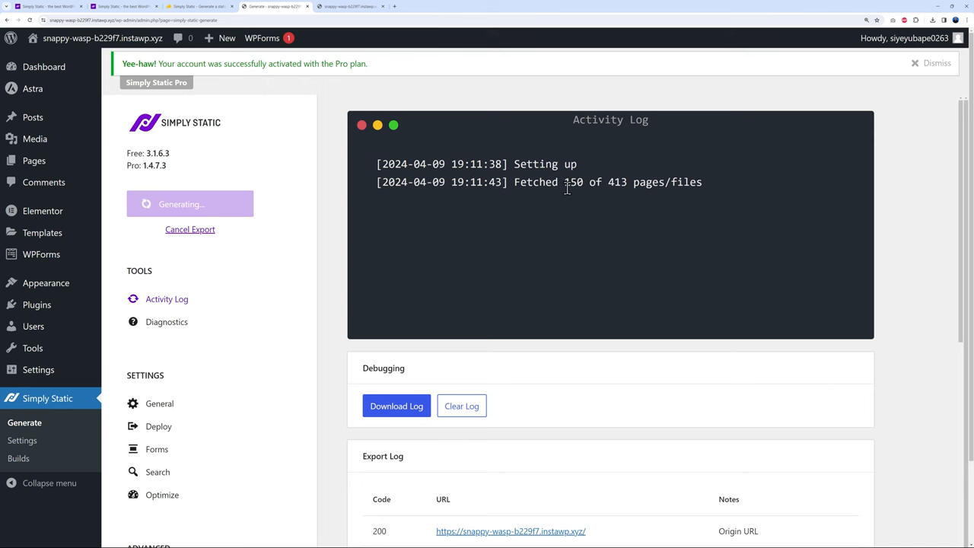
mouse_move(599, 222)
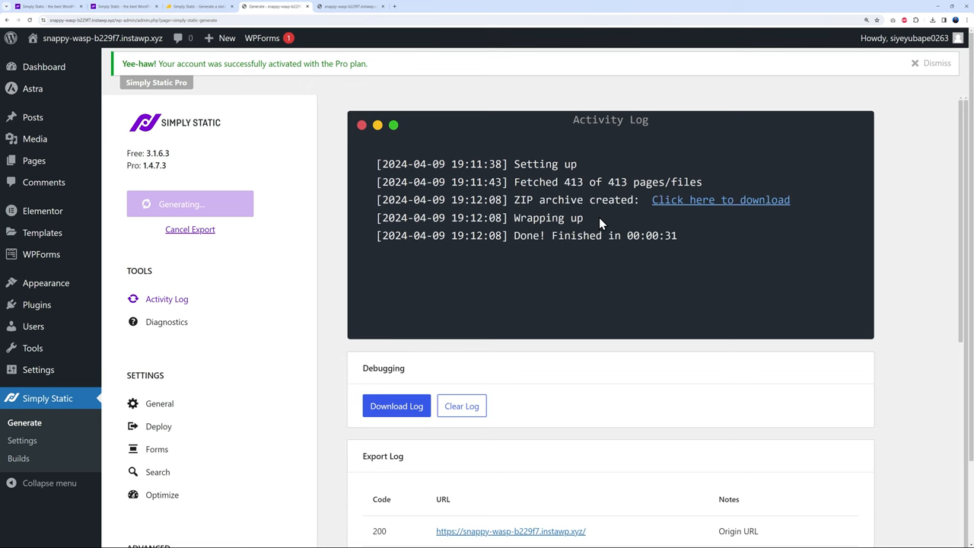
mouse_move(538, 230)
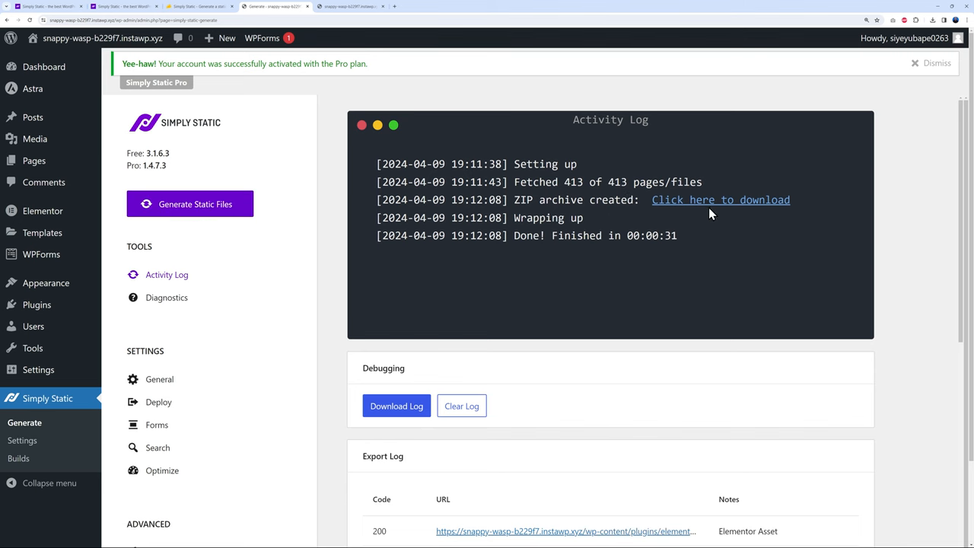
mouse_move(560, 258)
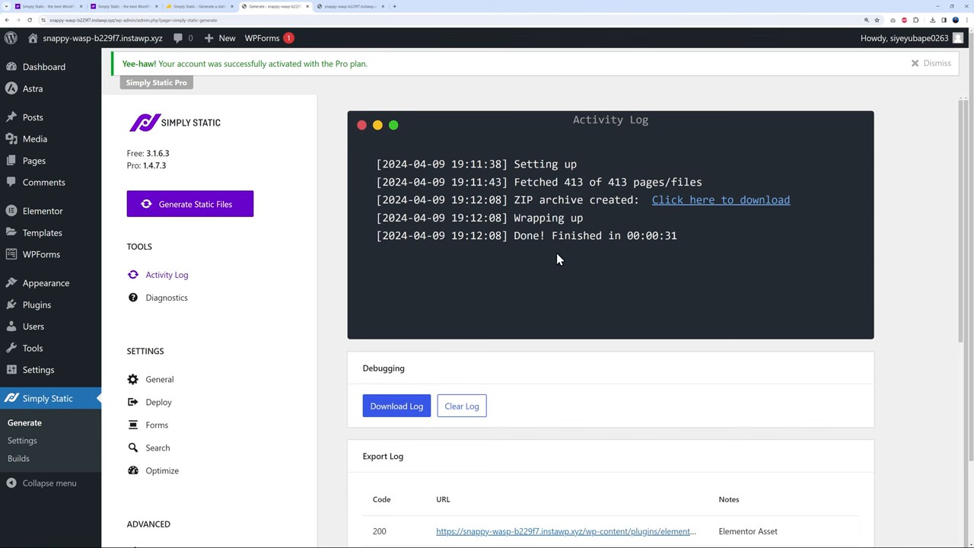
mouse_move(669, 239)
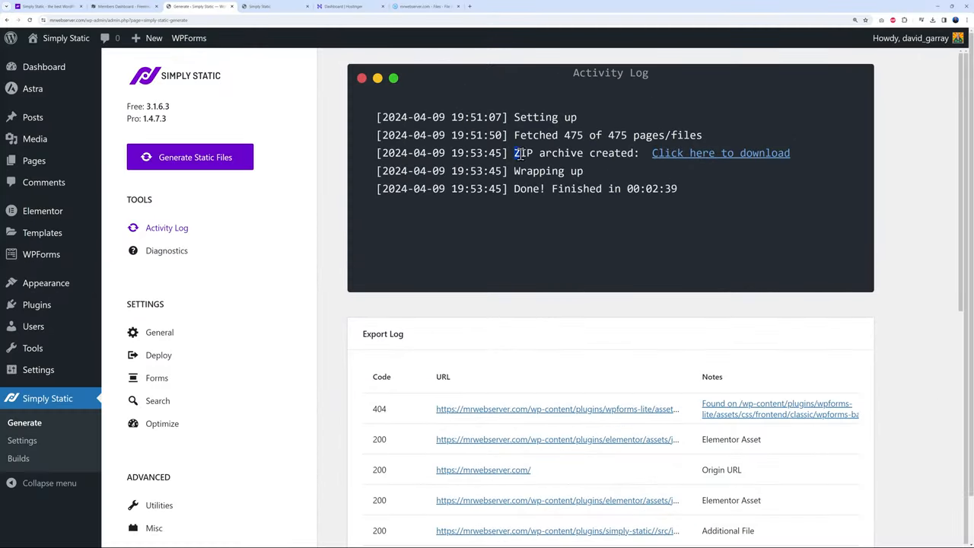
mouse_move(544, 234)
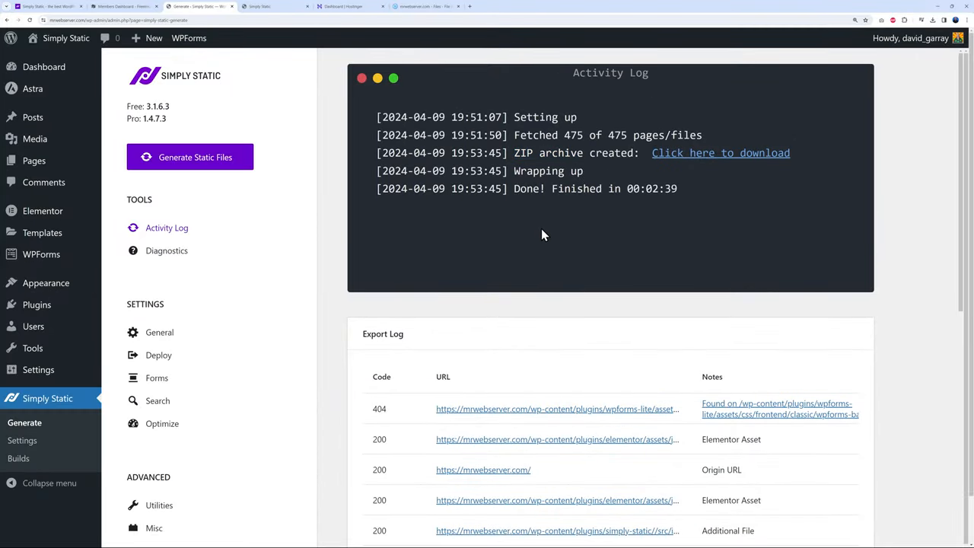
mouse_move(403, 275)
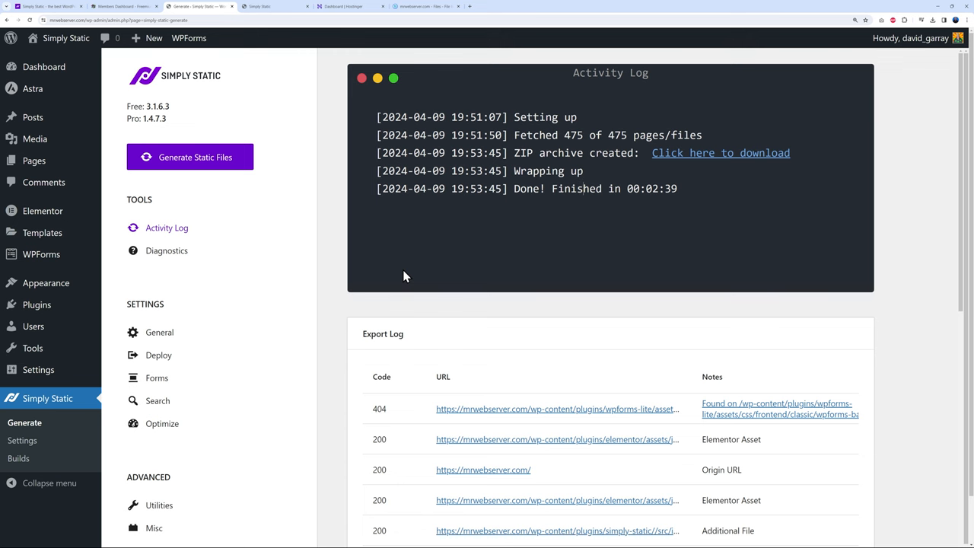
Open Simply Static's Deploy settings, currently set to ZIP Archive.
click(158, 355)
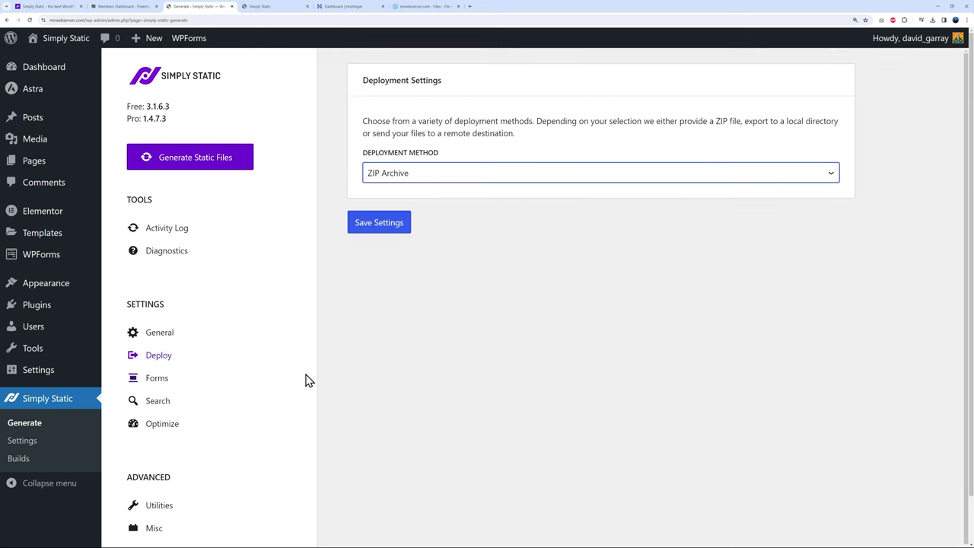
mouse_move(381, 167)
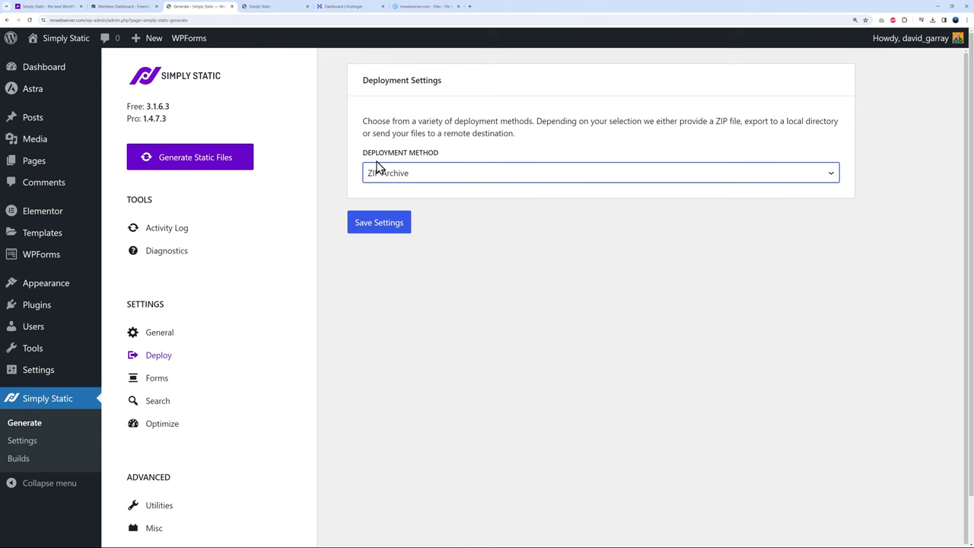
Change the deployment method from ZIP Archive to Local Directory.
click(601, 173)
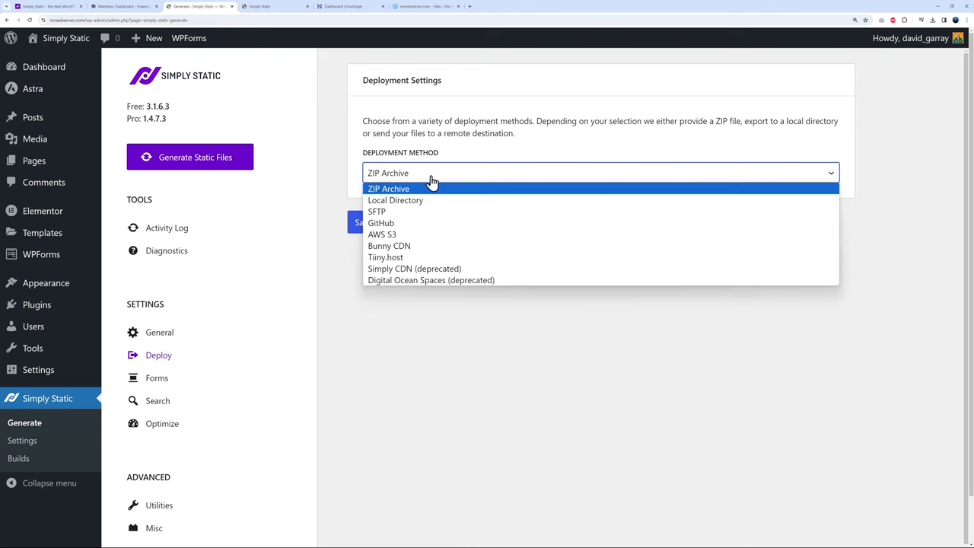
mouse_move(432, 200)
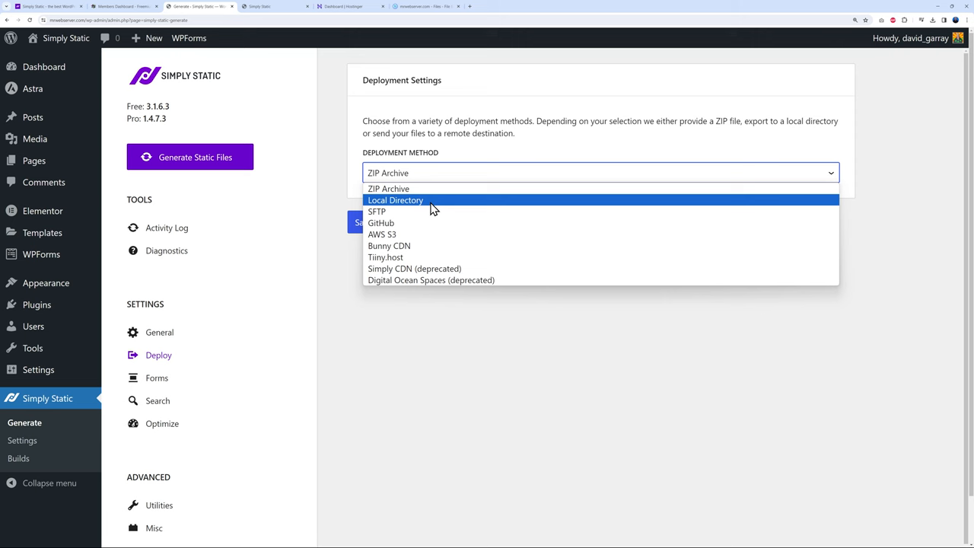
mouse_move(427, 212)
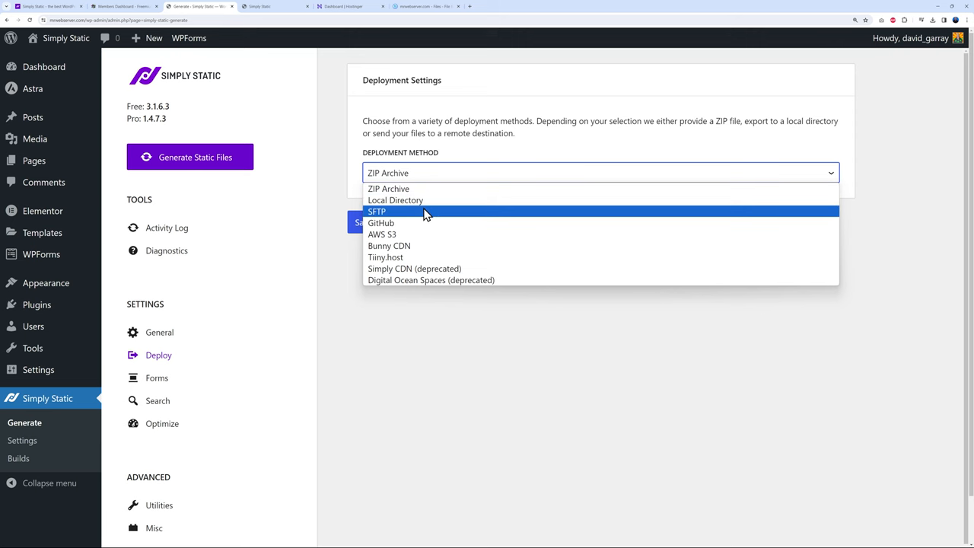
mouse_move(427, 234)
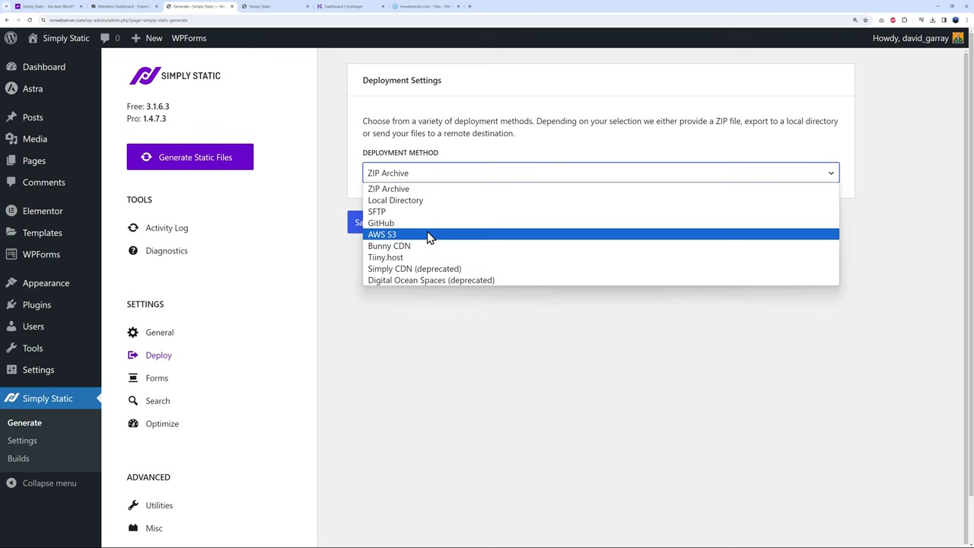
mouse_move(427, 245)
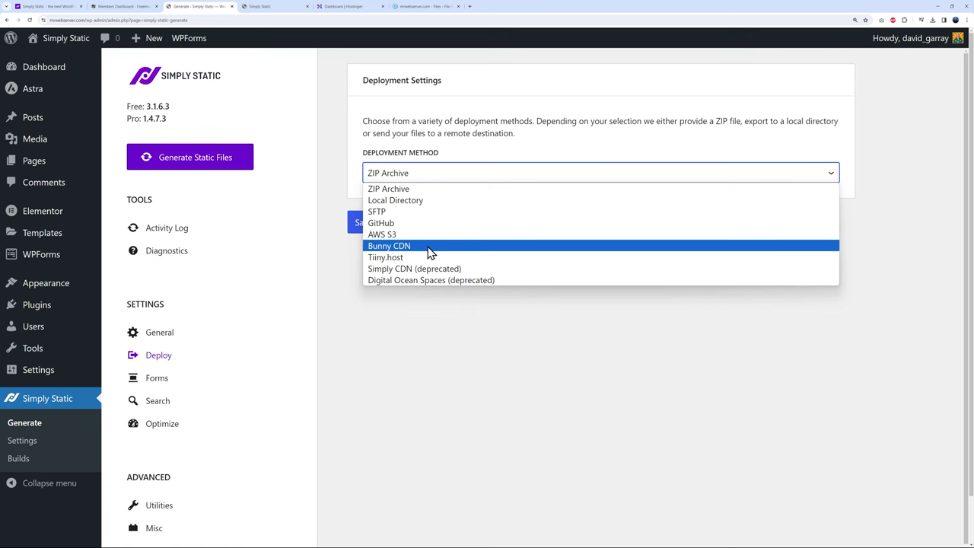
mouse_move(431, 280)
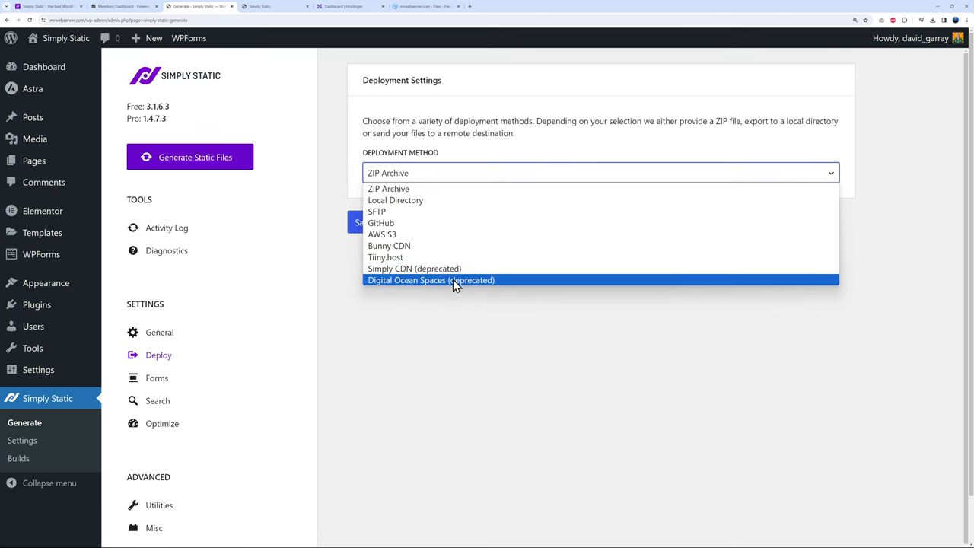
mouse_move(426, 285)
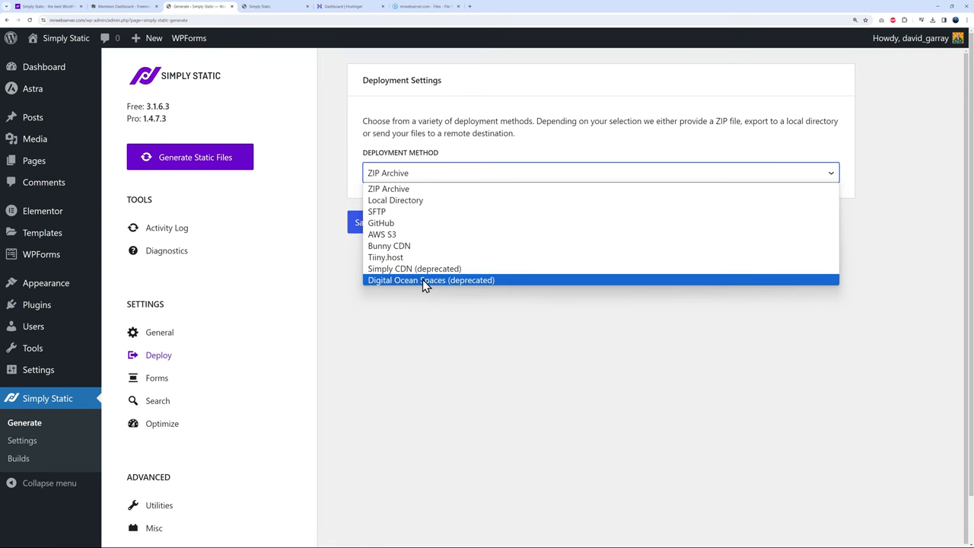
mouse_move(426, 200)
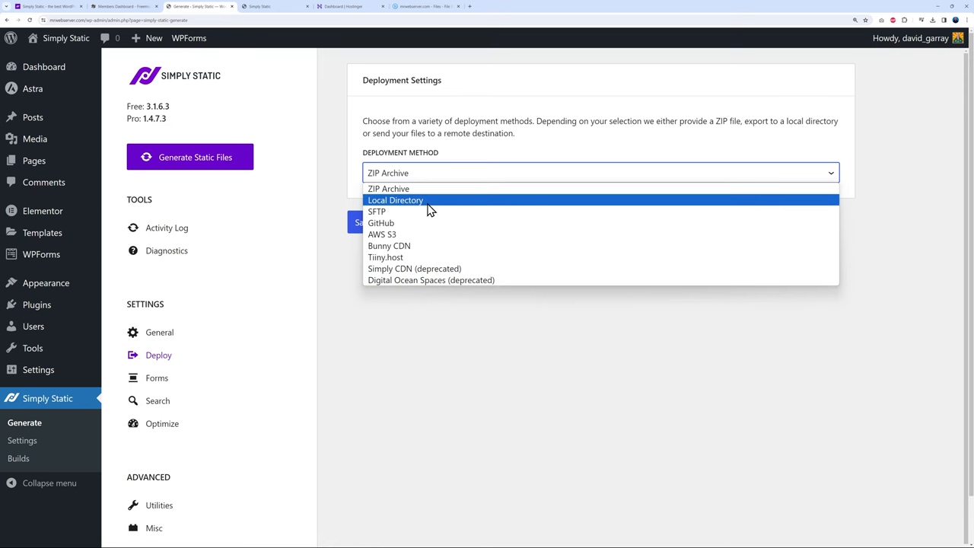
mouse_move(414, 206)
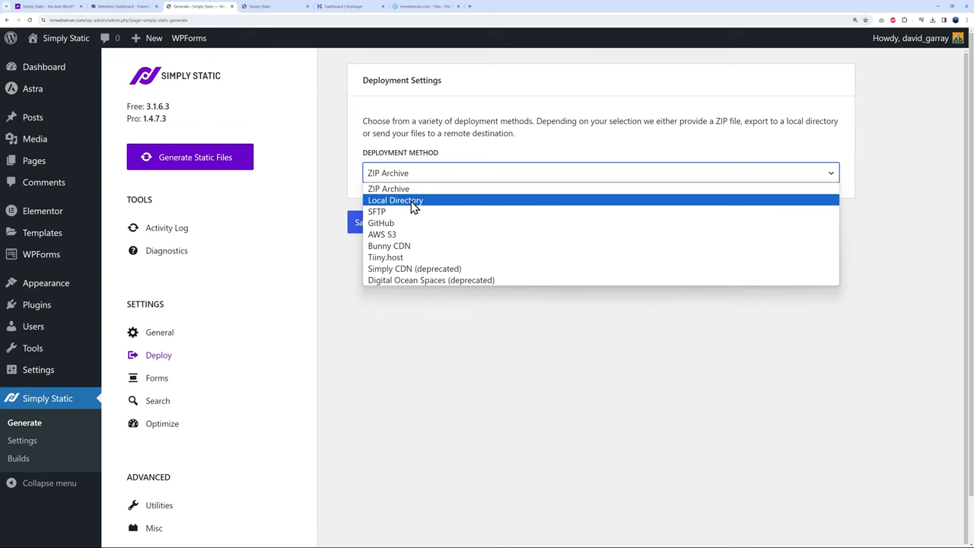
click(395, 200)
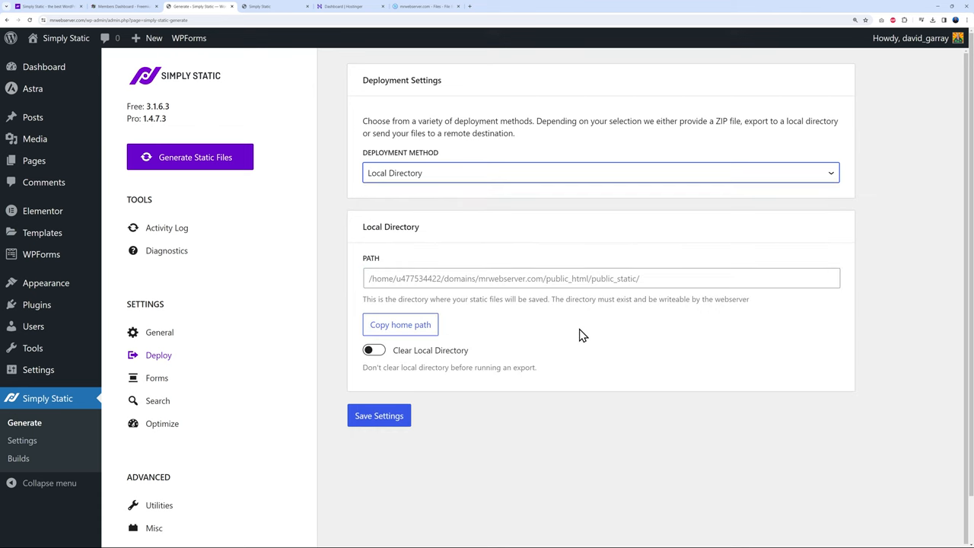
mouse_move(618, 290)
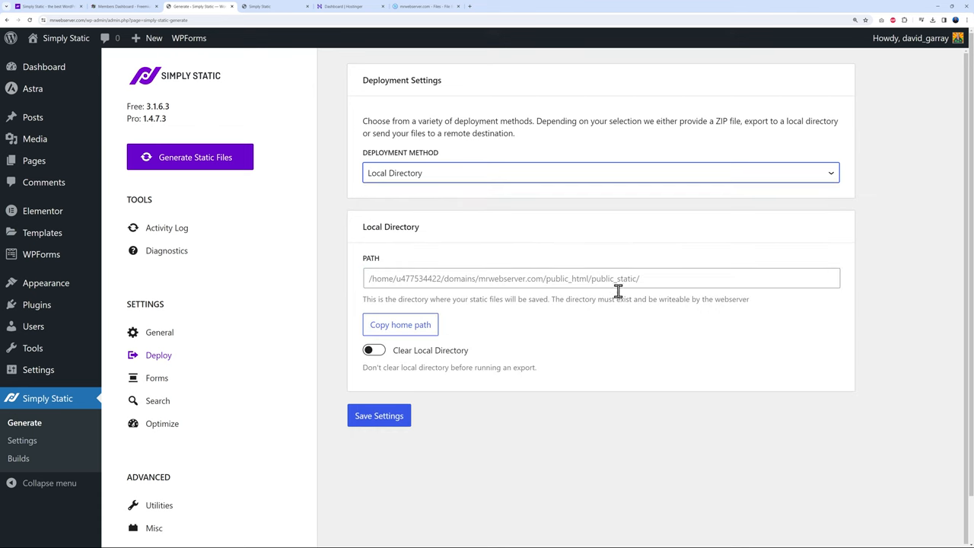
mouse_move(455, 338)
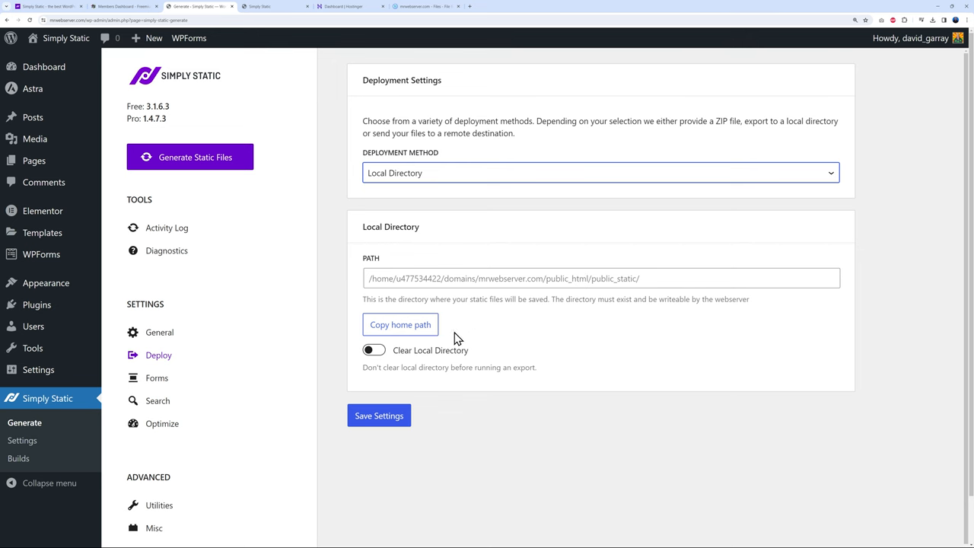
Set the local export path to public_html/simply_static, save, and view the Activity Log.
click(400, 324)
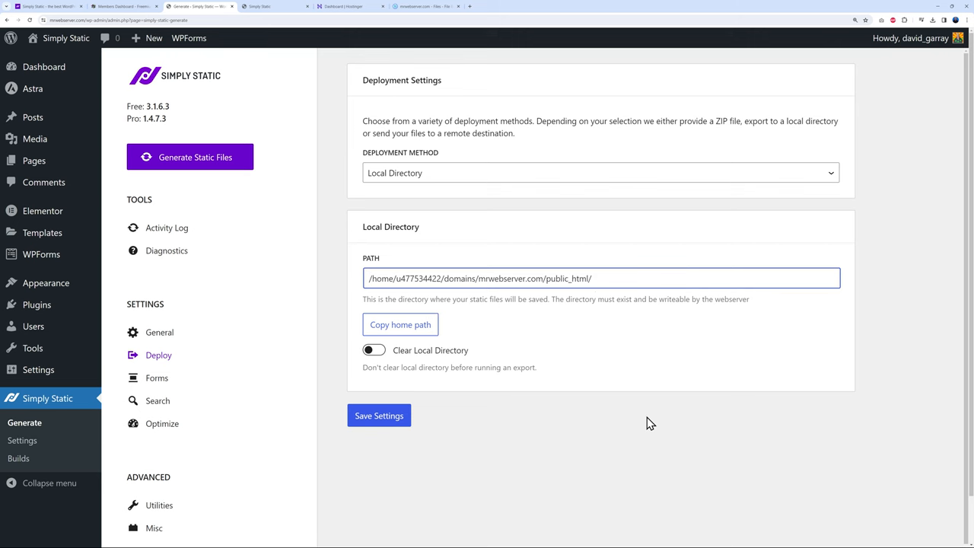
text(simp)
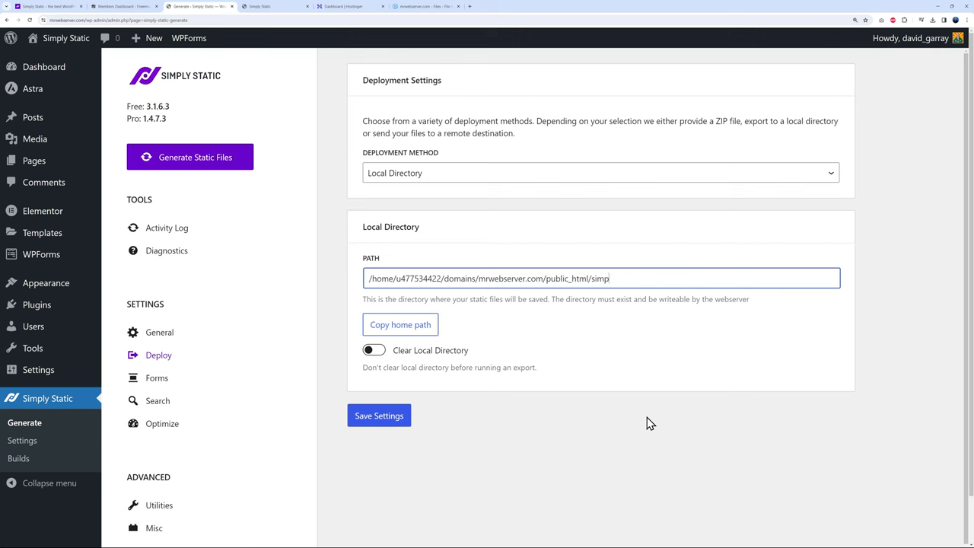
text(ly_stati)
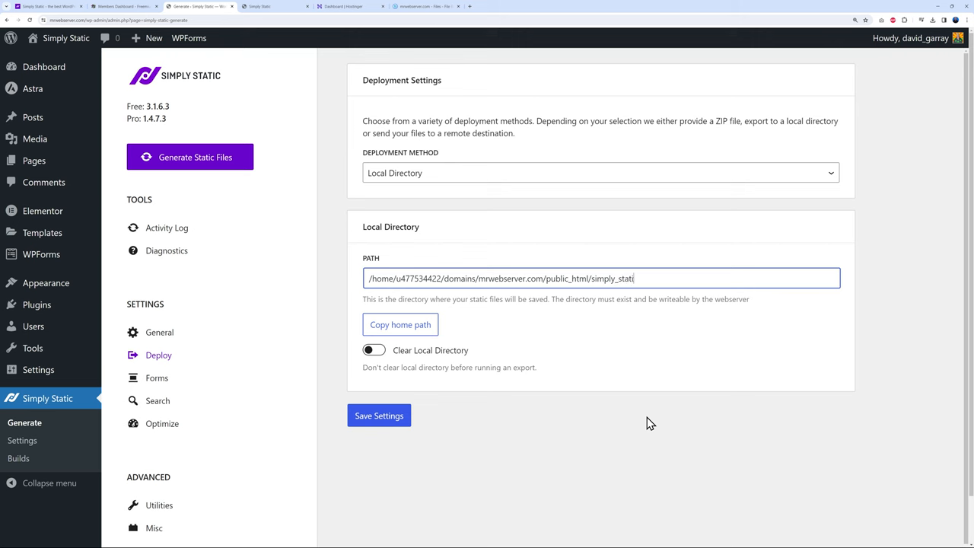
click(379, 416)
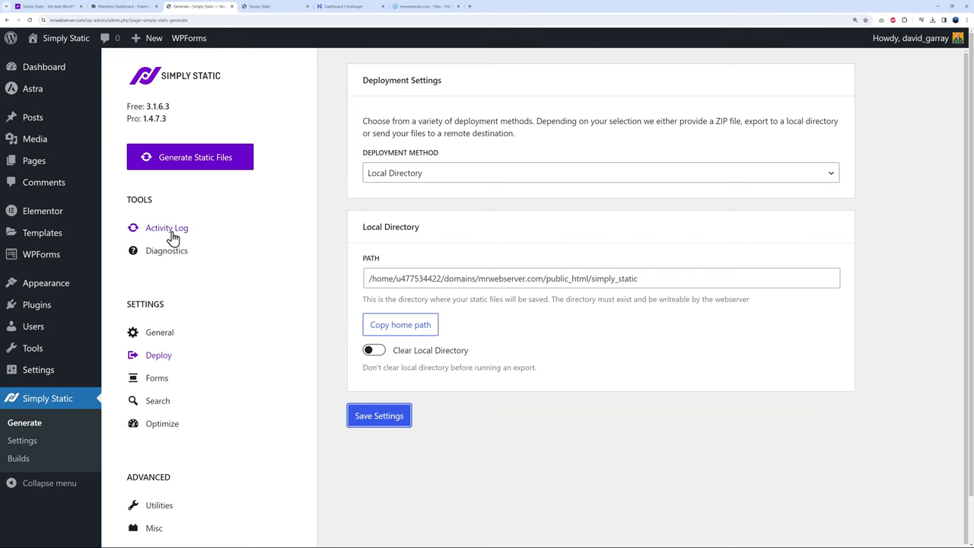
click(167, 227)
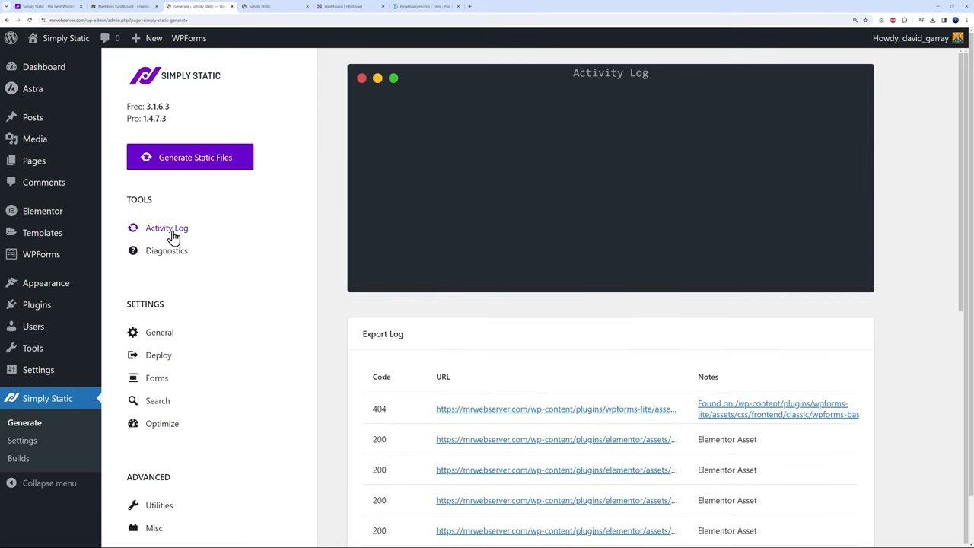
mouse_move(272, 217)
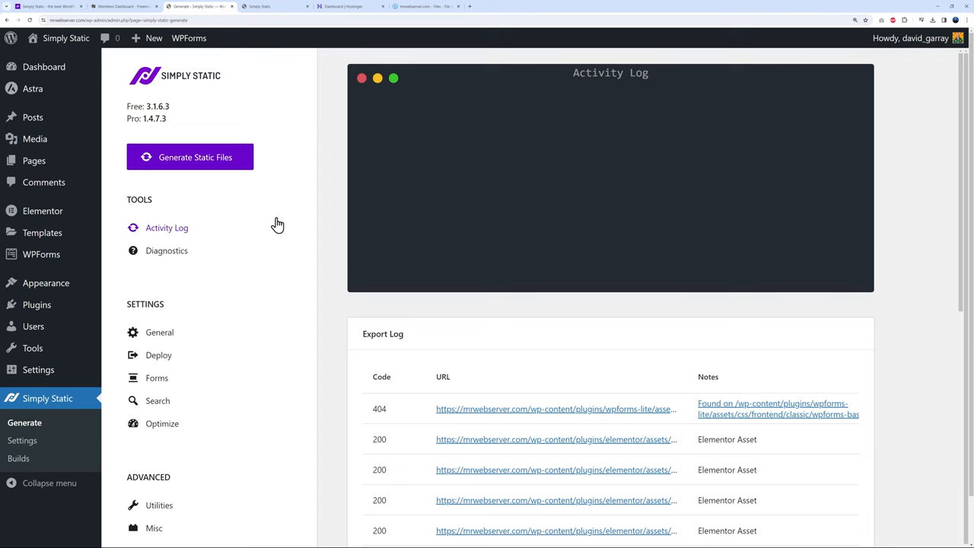
Confirm the export finished: 475 pages fetched, 466 files copied in 3:08.
click(189, 157)
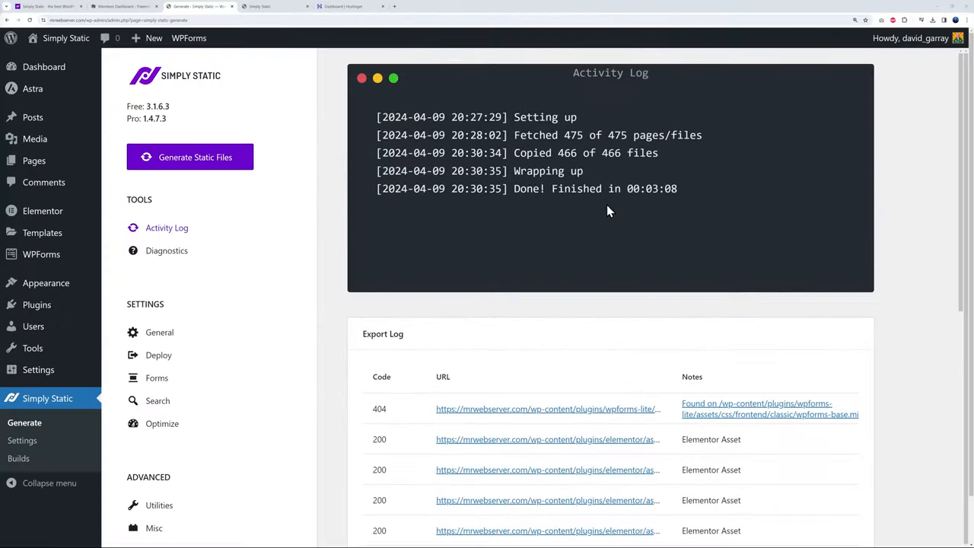
double_click(661, 189)
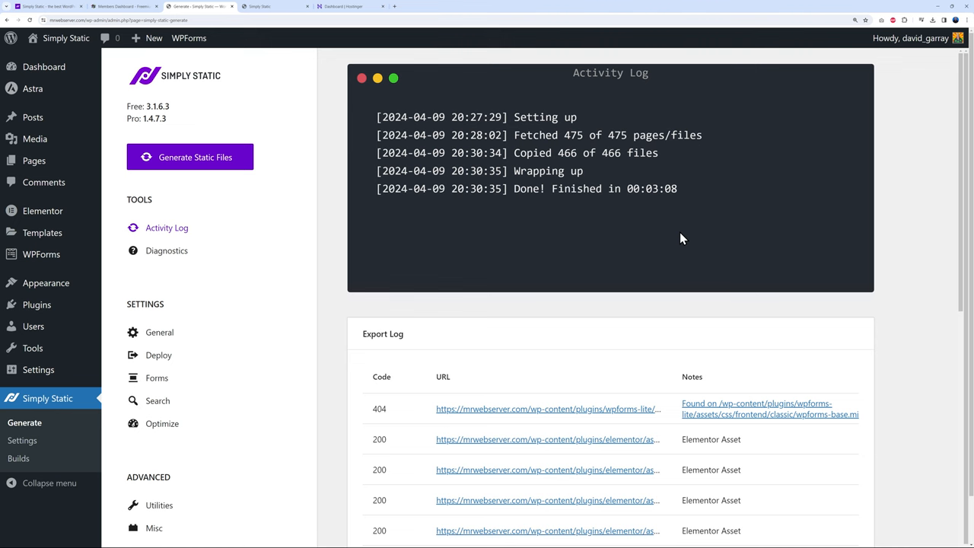
mouse_move(531, 211)
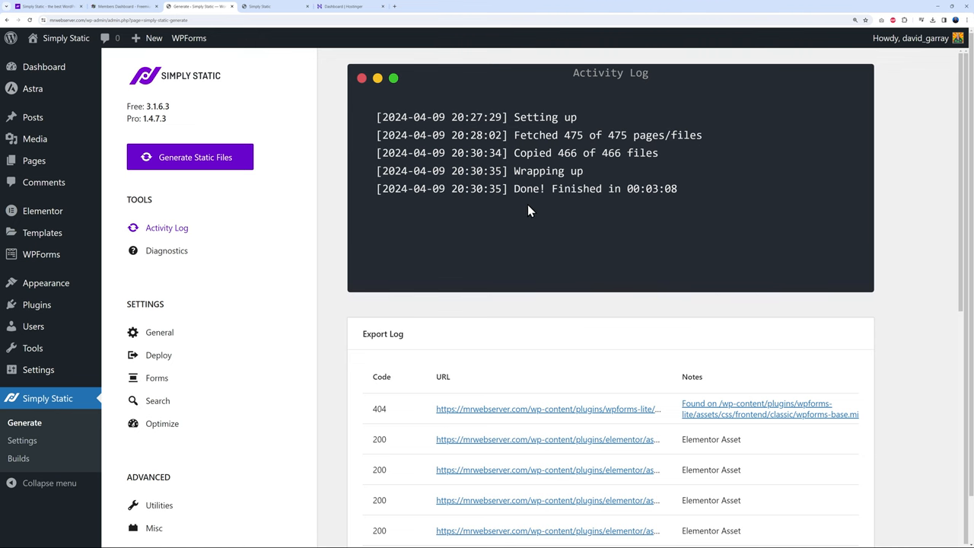
Browse to public_html in Hostinger's File Manager to locate the simply_static export.
click(346, 6)
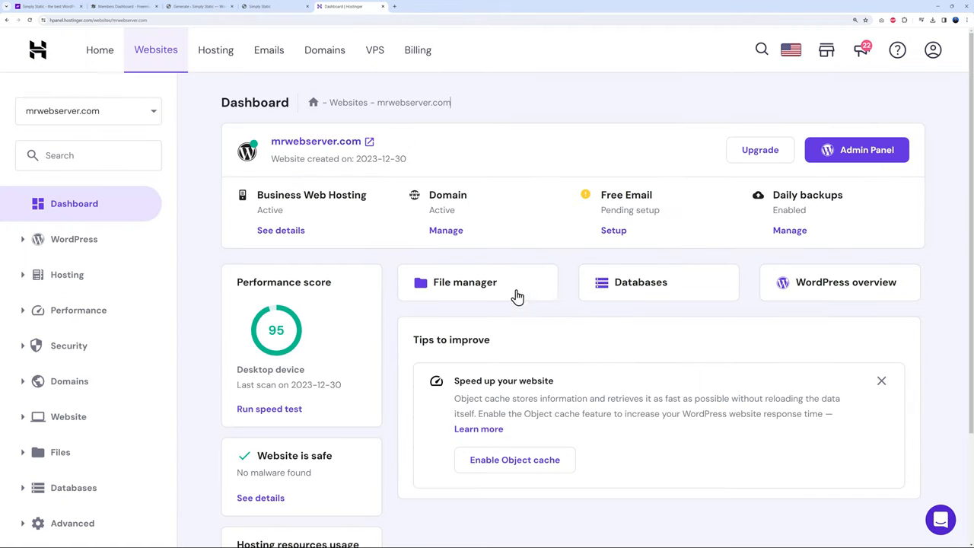
mouse_move(469, 292)
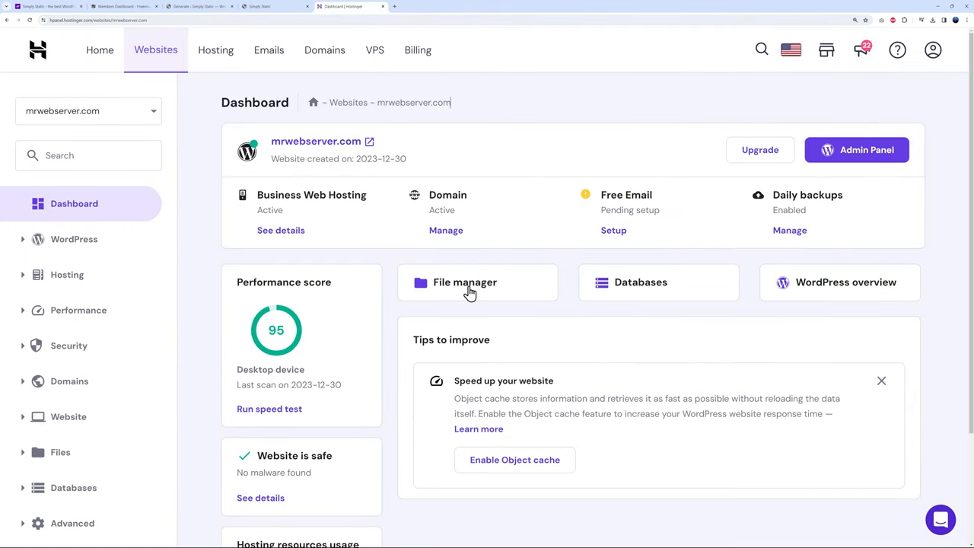
click(466, 283)
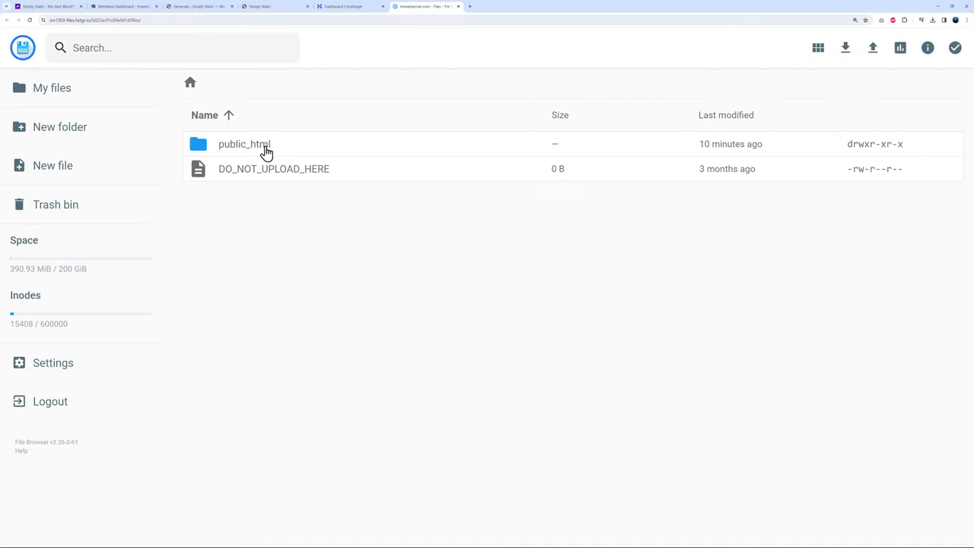
double_click(244, 144)
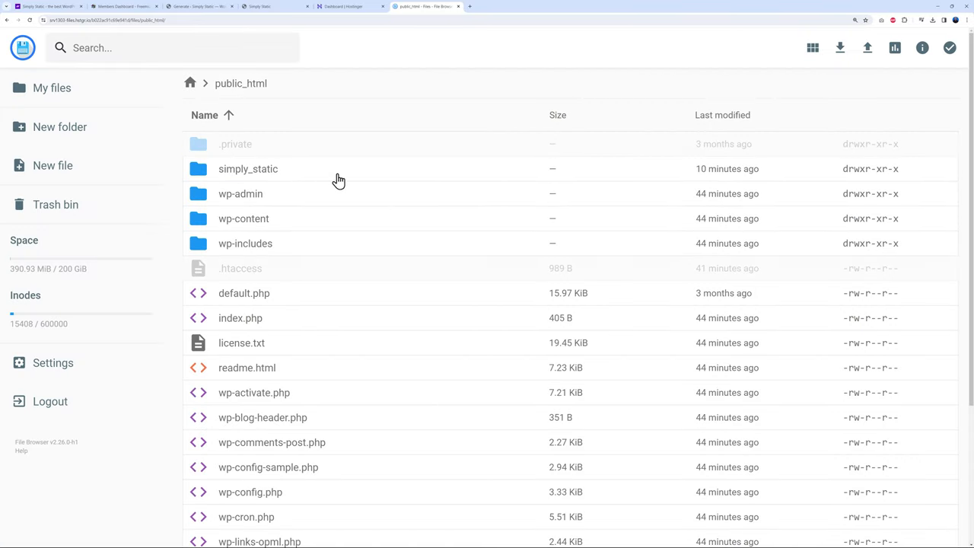
mouse_move(268, 176)
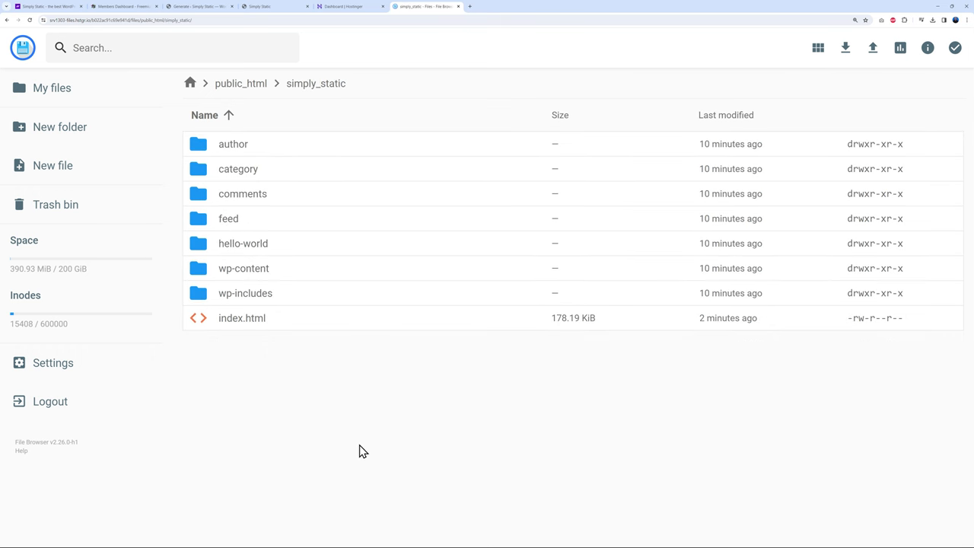
mouse_move(329, 297)
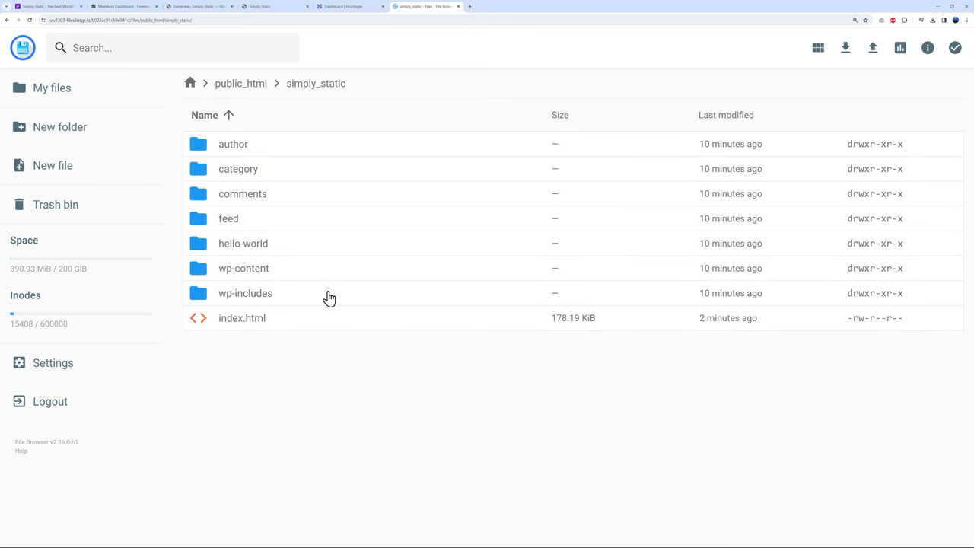
mouse_move(257, 141)
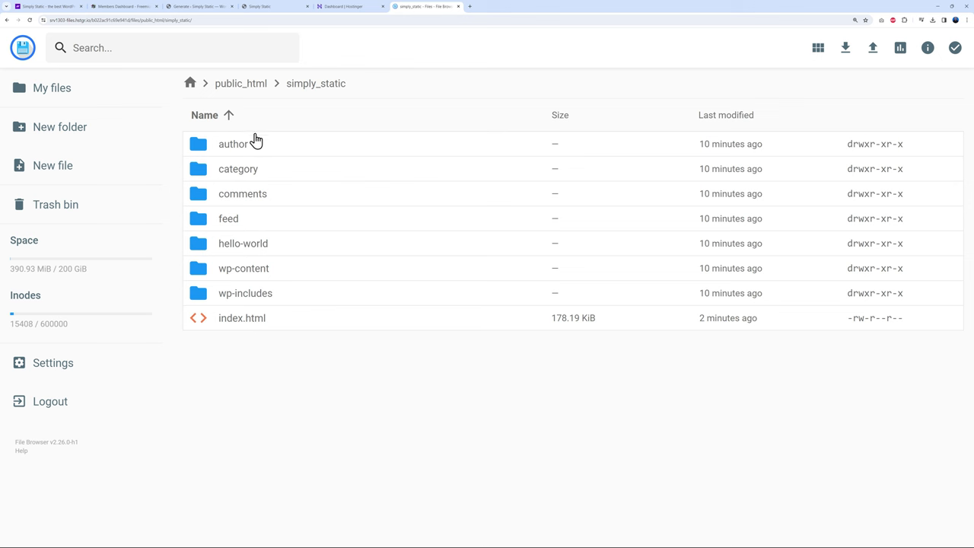
mouse_move(216, 341)
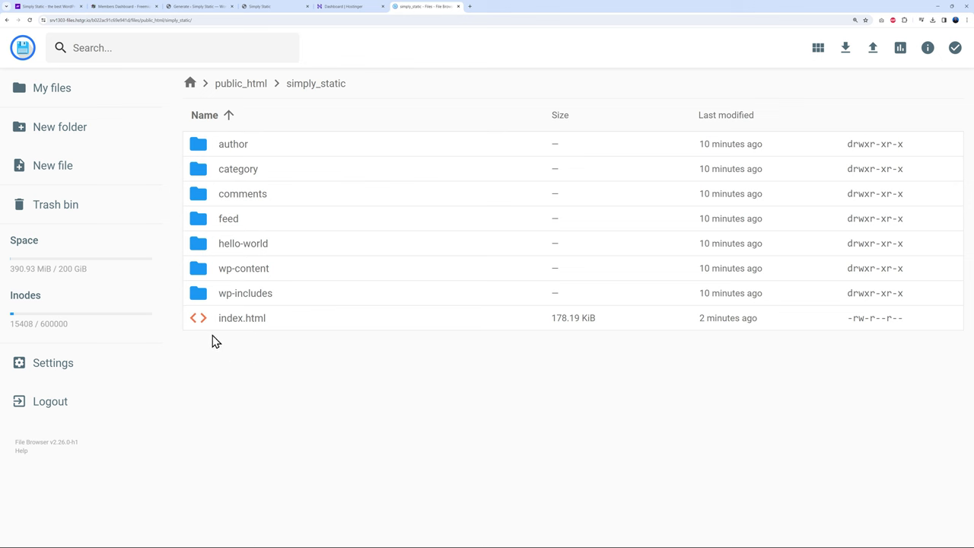
mouse_move(251, 325)
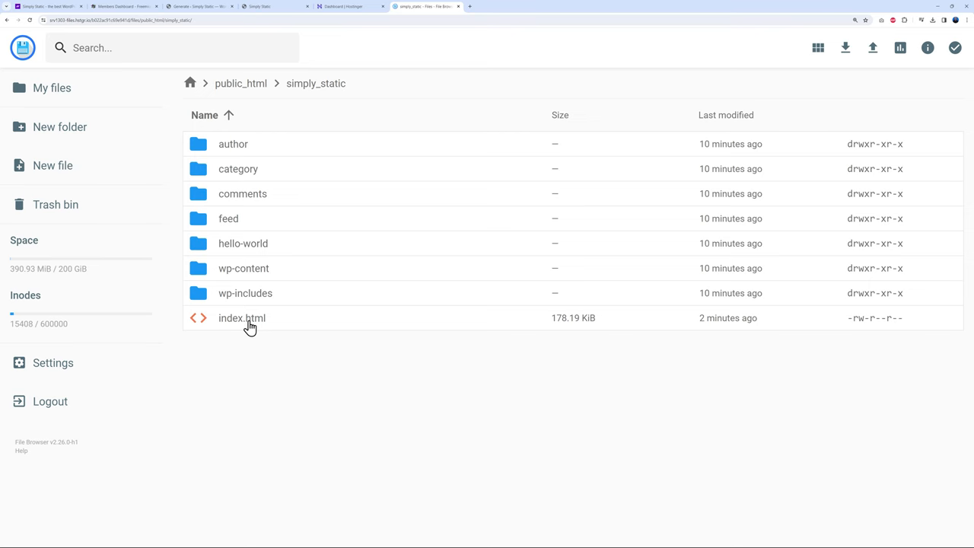
View the static Marcus Lock & Key homepage at mrwebserver.com/simply_static/.
click(274, 6)
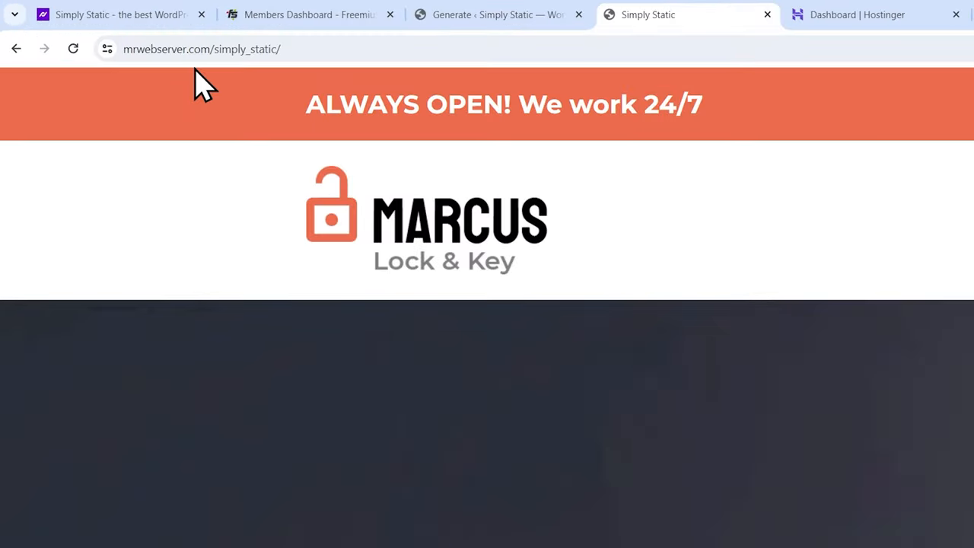
click(202, 49)
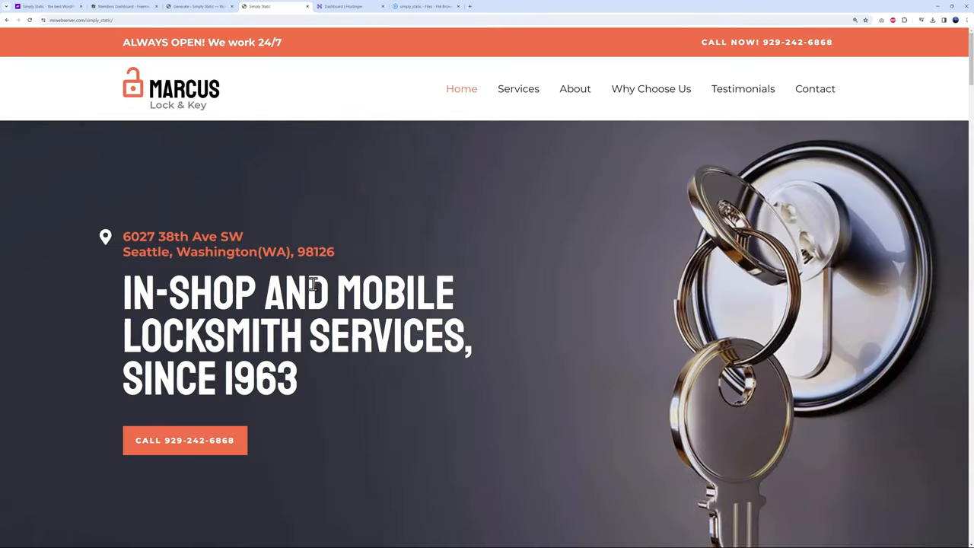
mouse_move(467, 317)
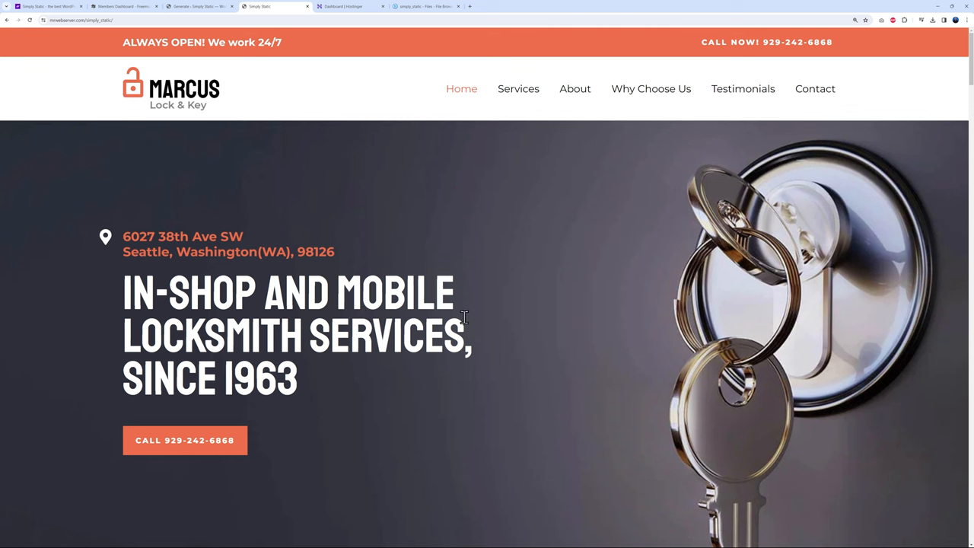
click(426, 6)
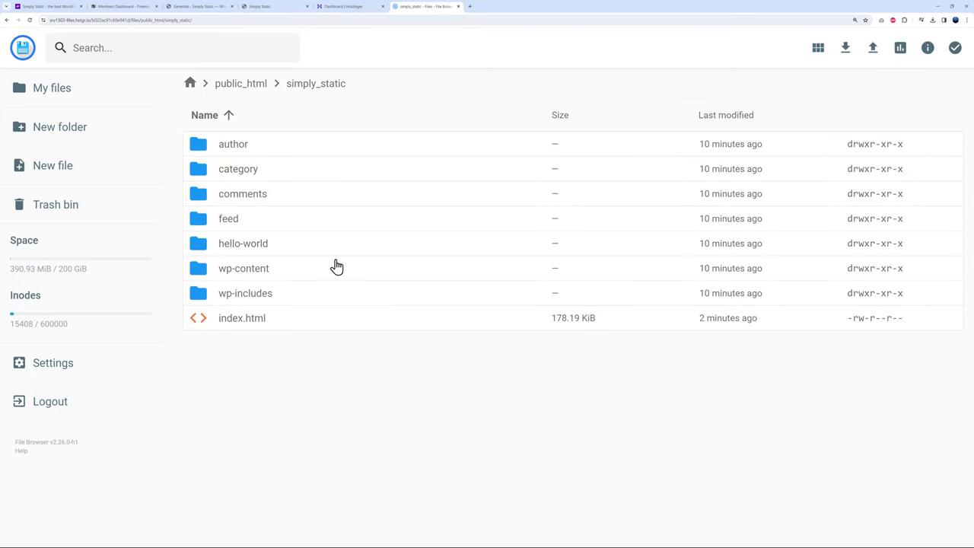
mouse_move(295, 396)
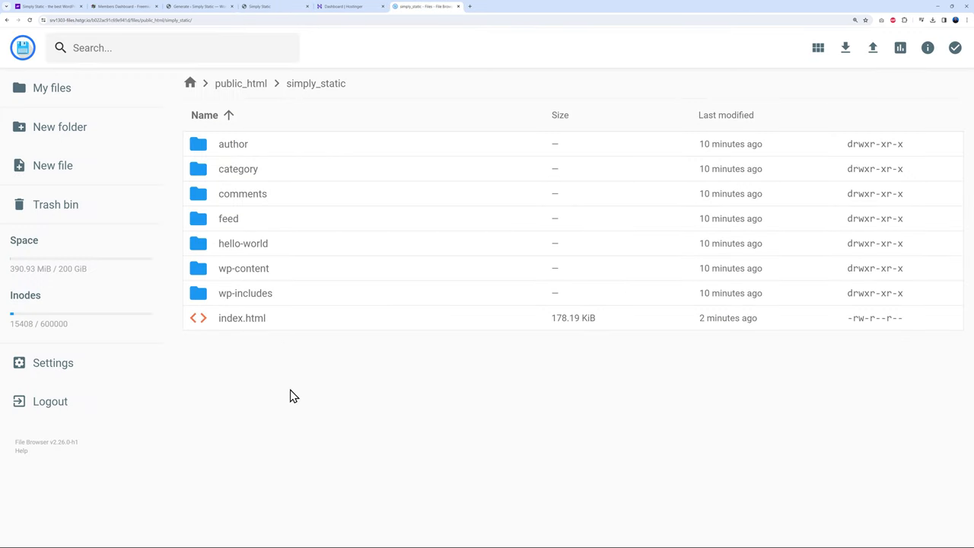
mouse_move(273, 308)
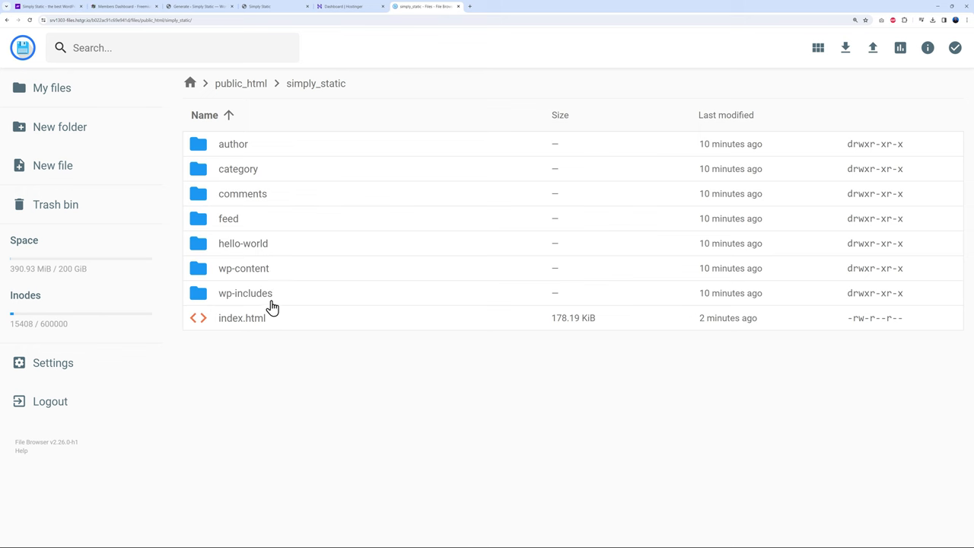
mouse_move(277, 244)
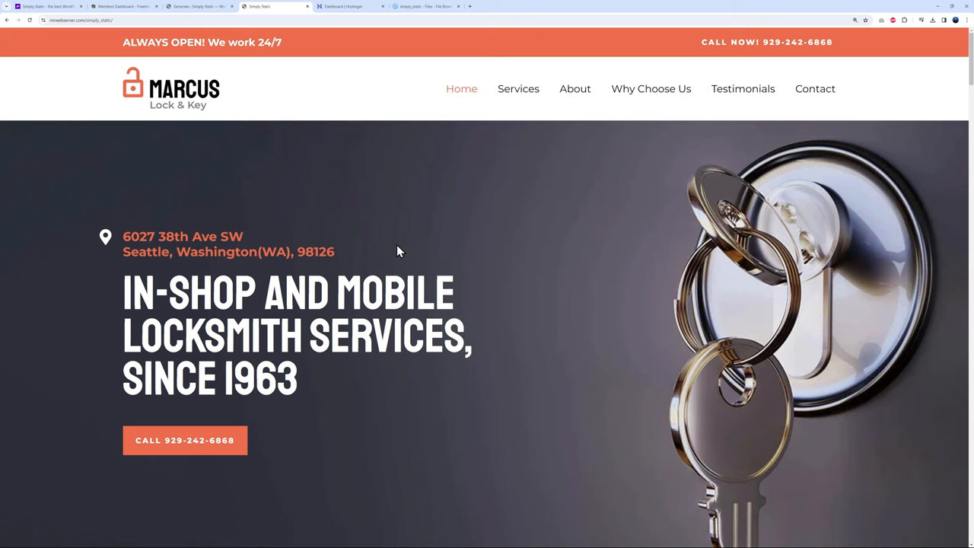
mouse_move(257, 160)
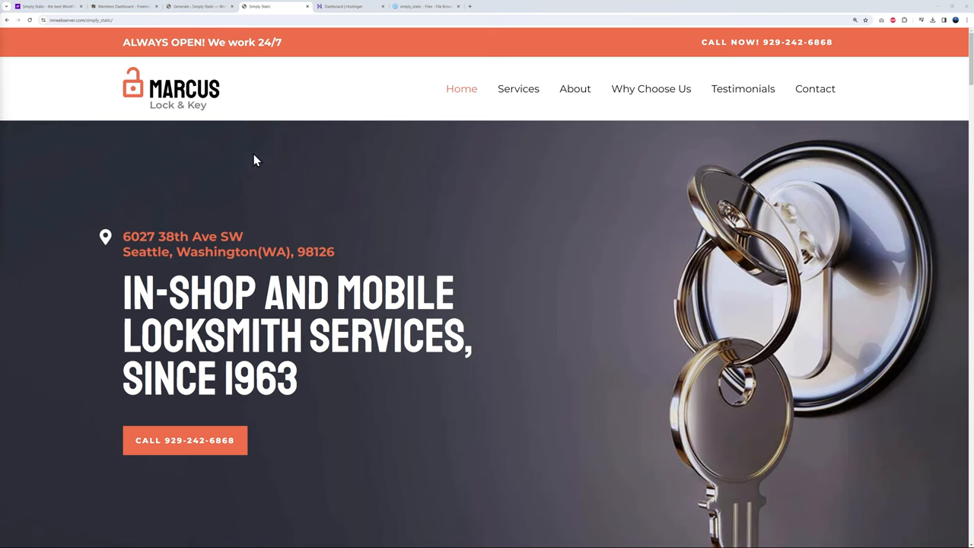
Review URL replacement choices (Absolute URLs, Relative Path, Offline Usage) and show Forms settings.
click(200, 6)
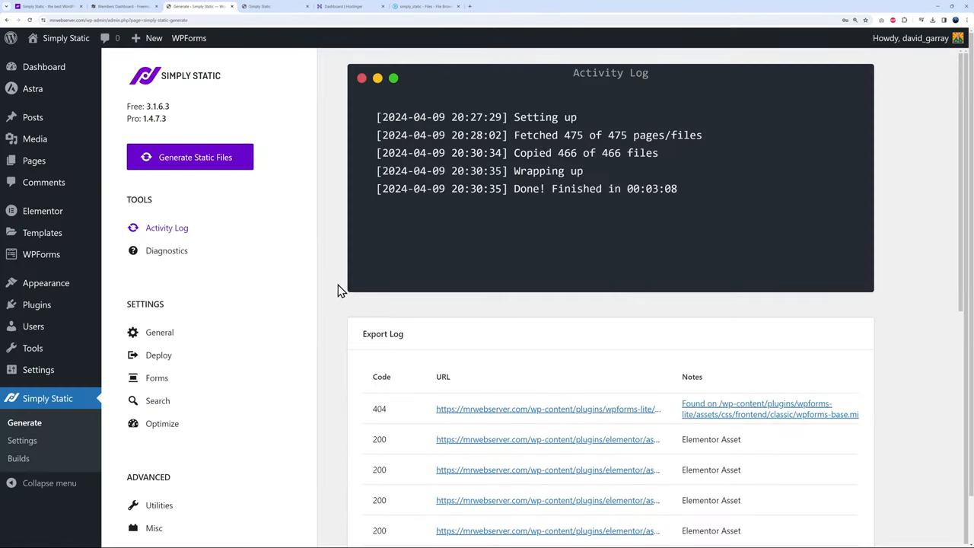
click(159, 332)
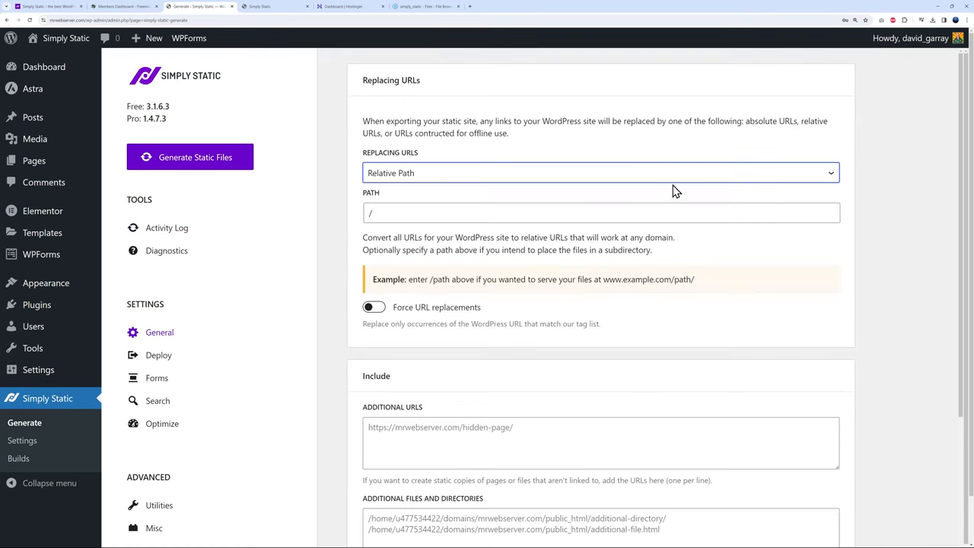
mouse_move(807, 204)
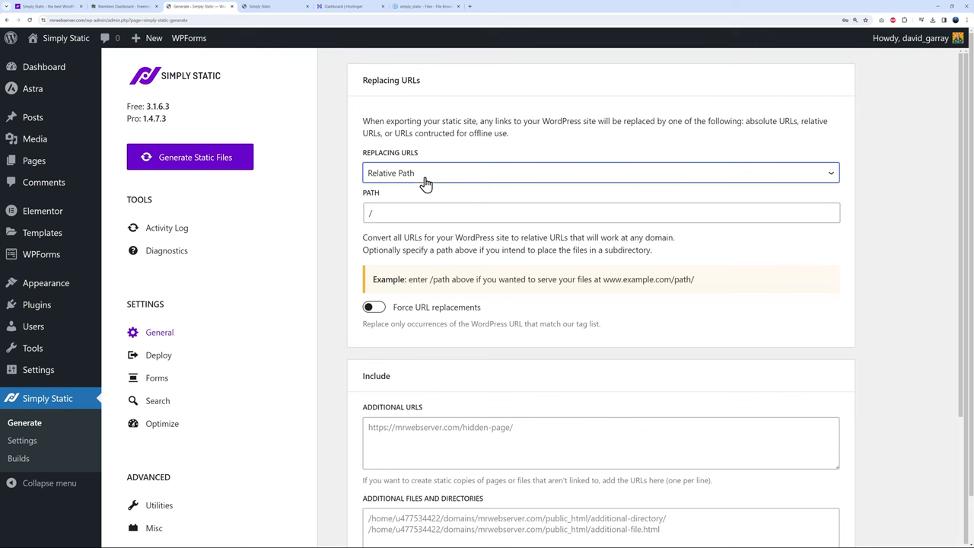
click(601, 173)
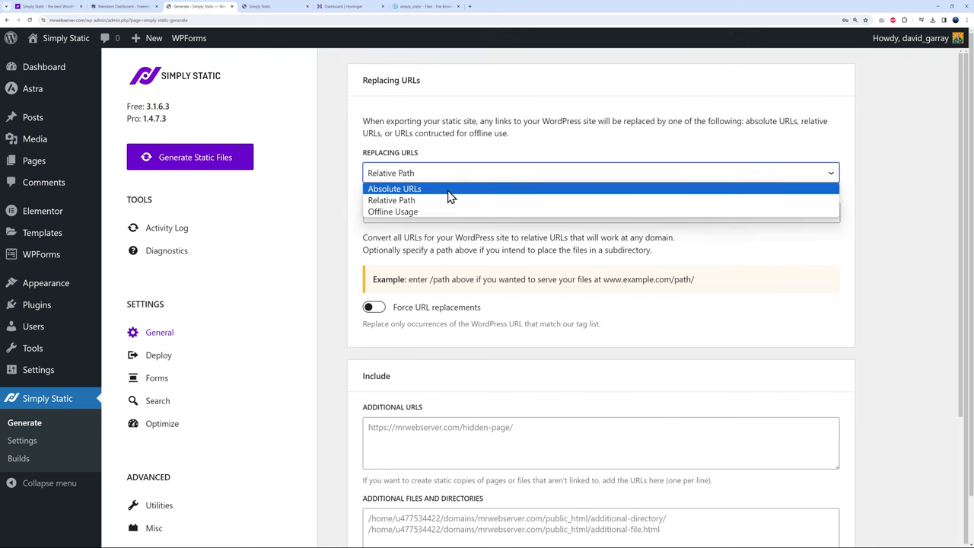
mouse_move(415, 212)
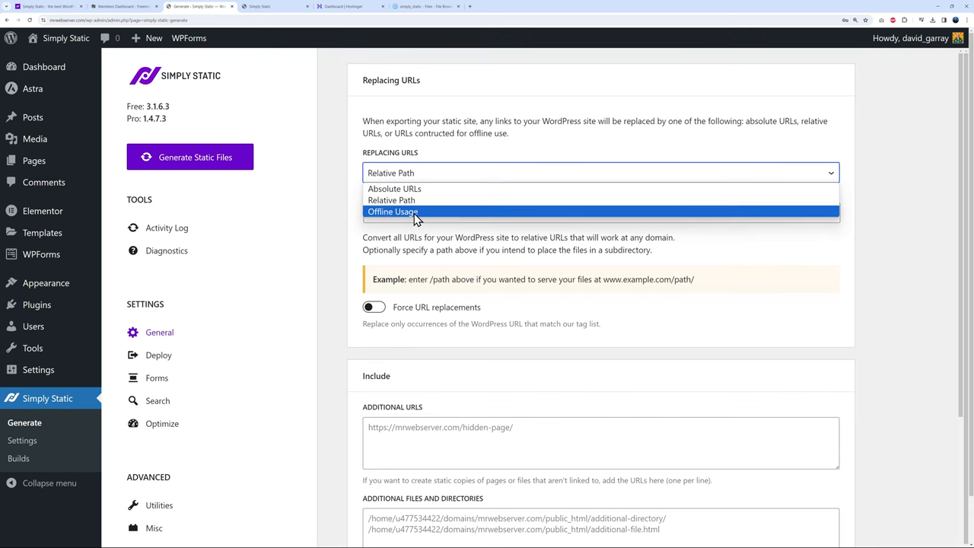
mouse_move(423, 219)
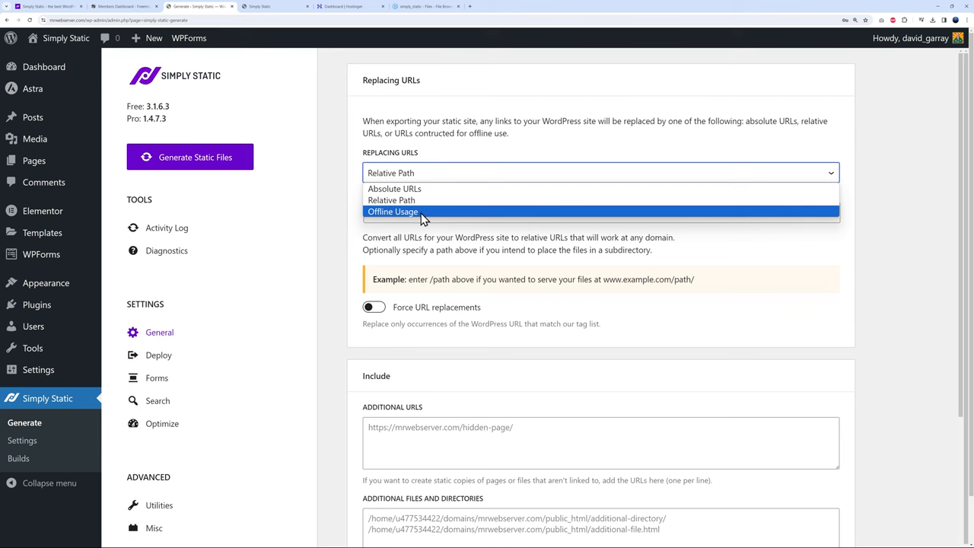
click(391, 199)
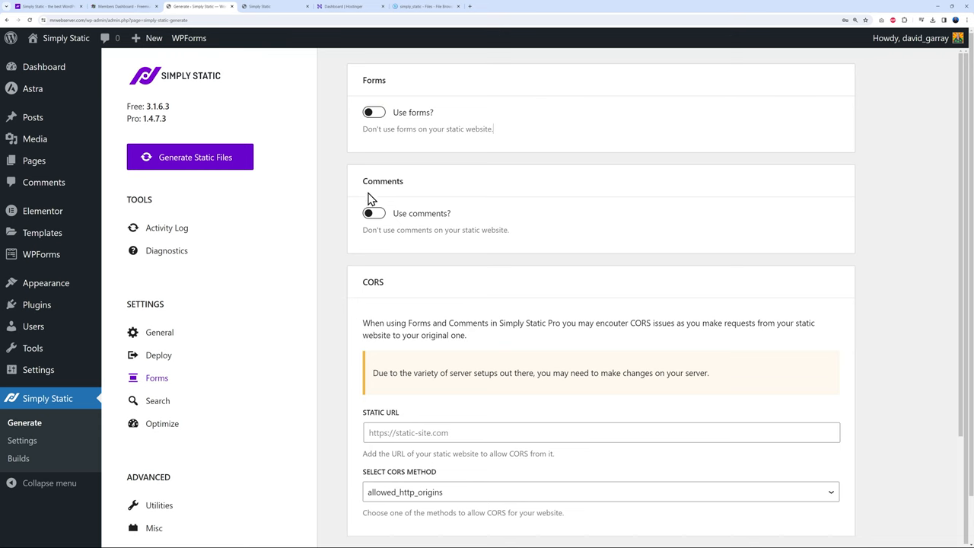
Enable Minify Files in Optimize settings, leaving HTML, CSS and JavaScript minification off.
click(158, 401)
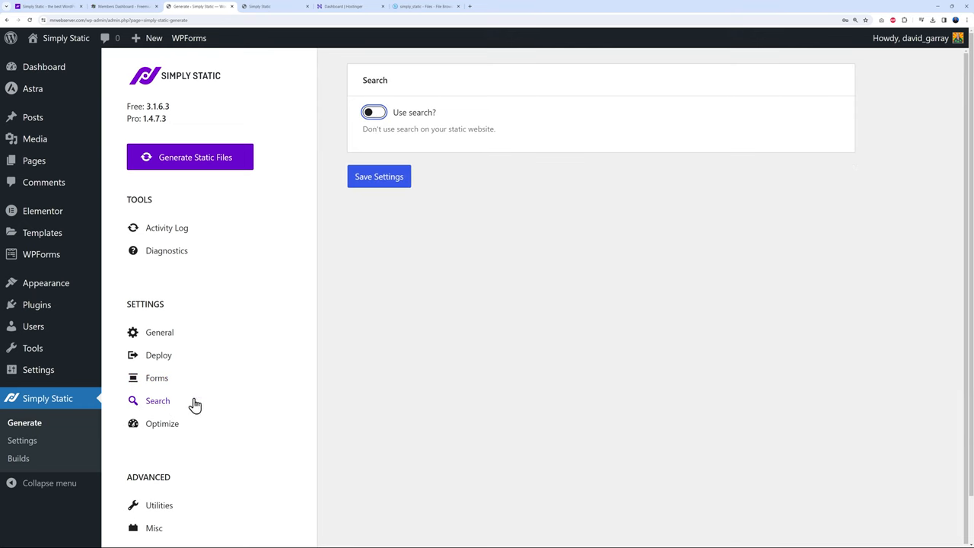
click(162, 424)
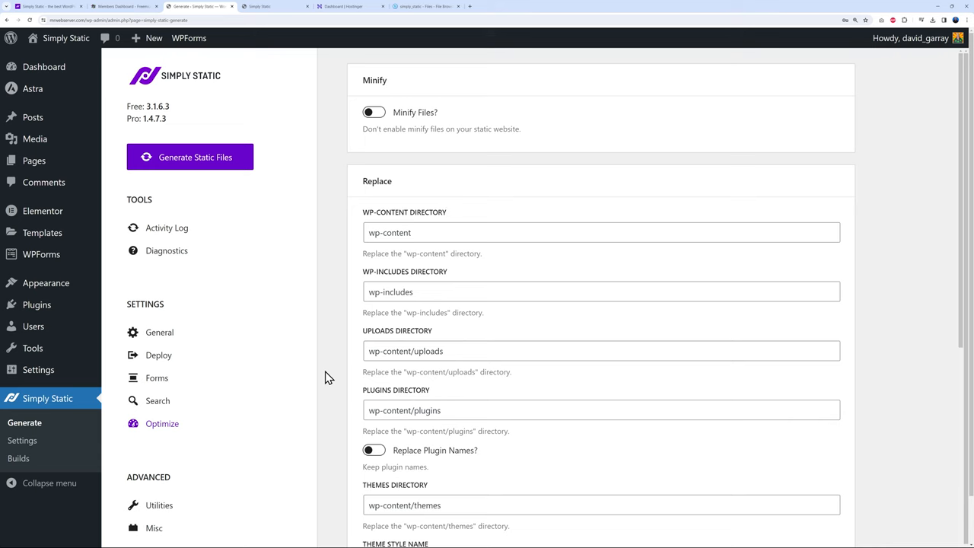
mouse_move(379, 160)
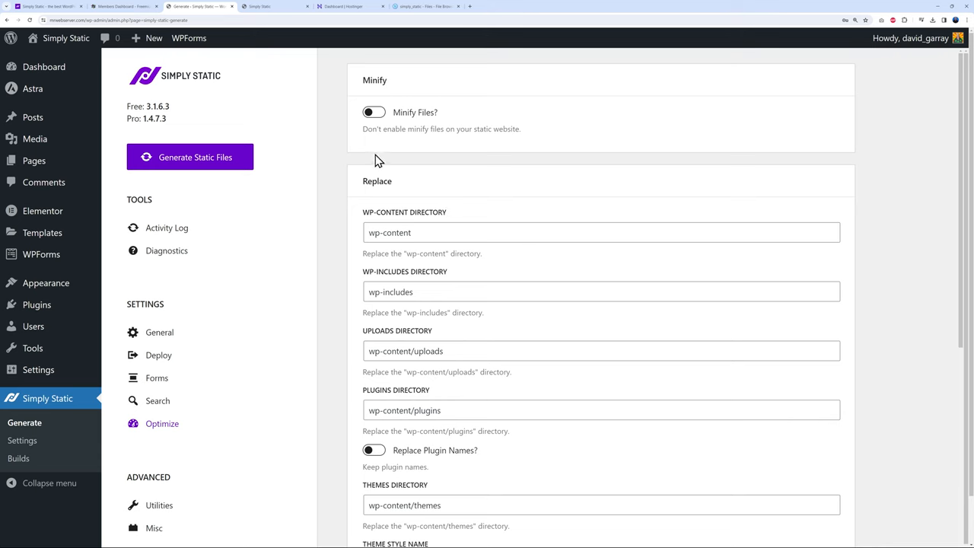
mouse_move(487, 149)
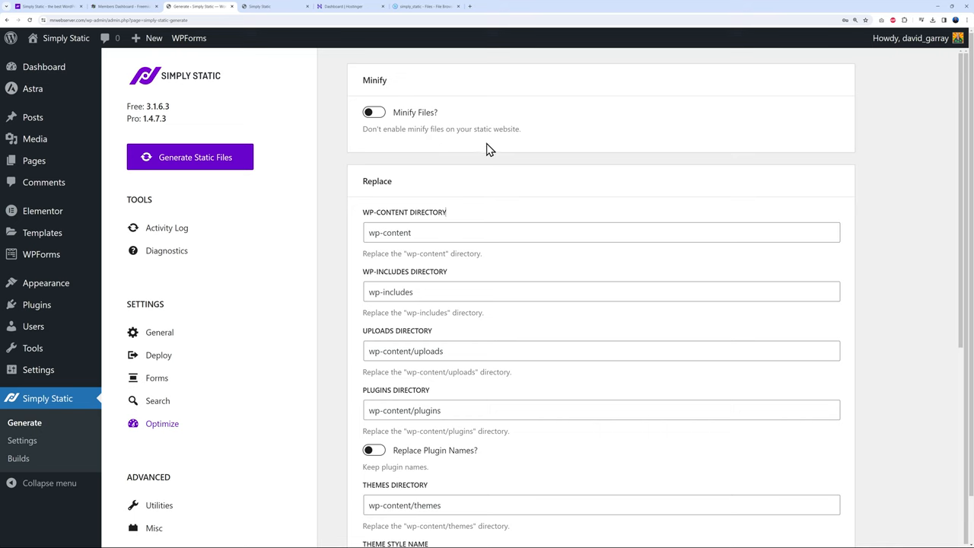
mouse_move(582, 137)
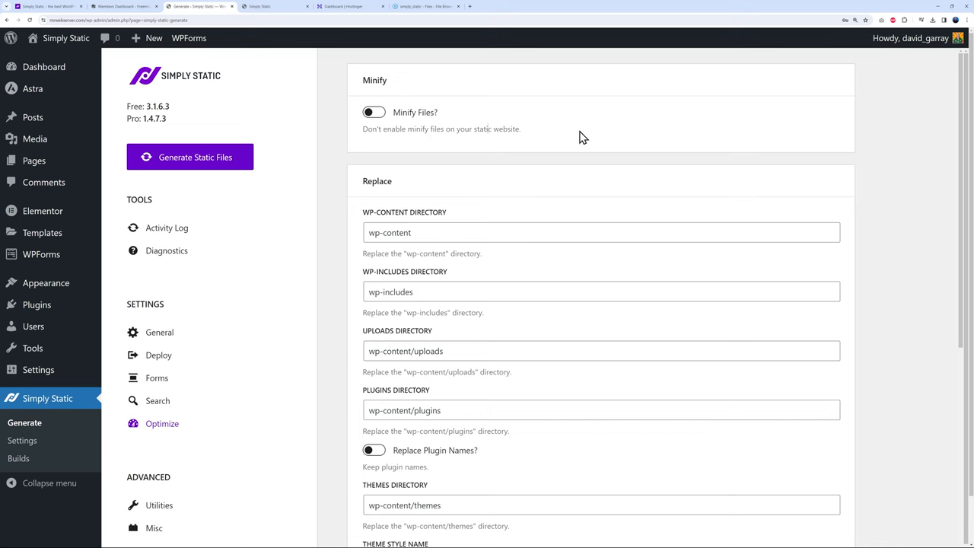
click(373, 112)
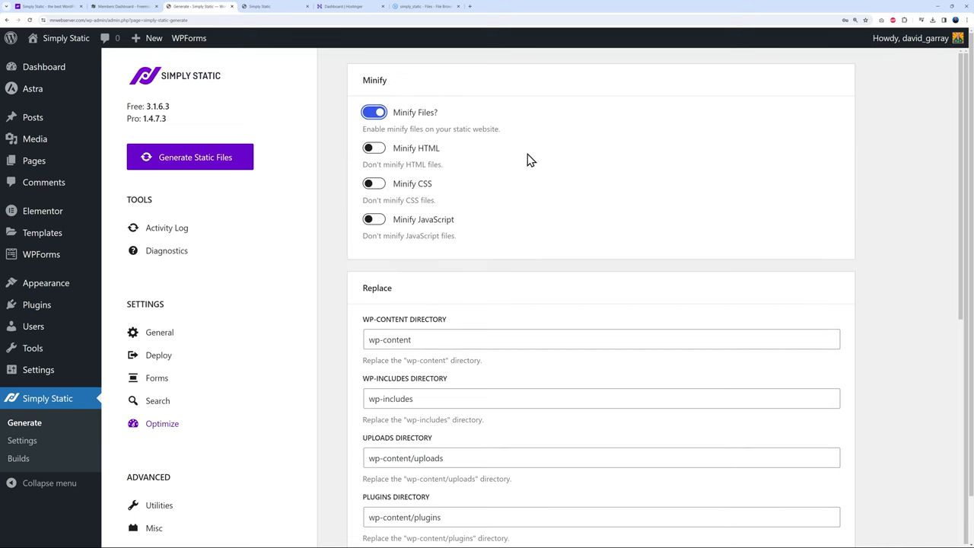
mouse_move(415, 199)
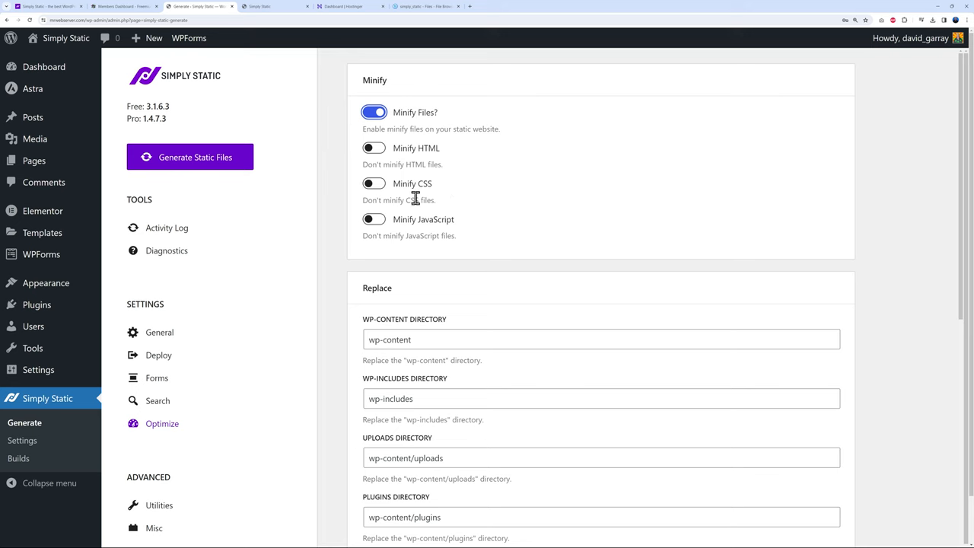
mouse_move(473, 231)
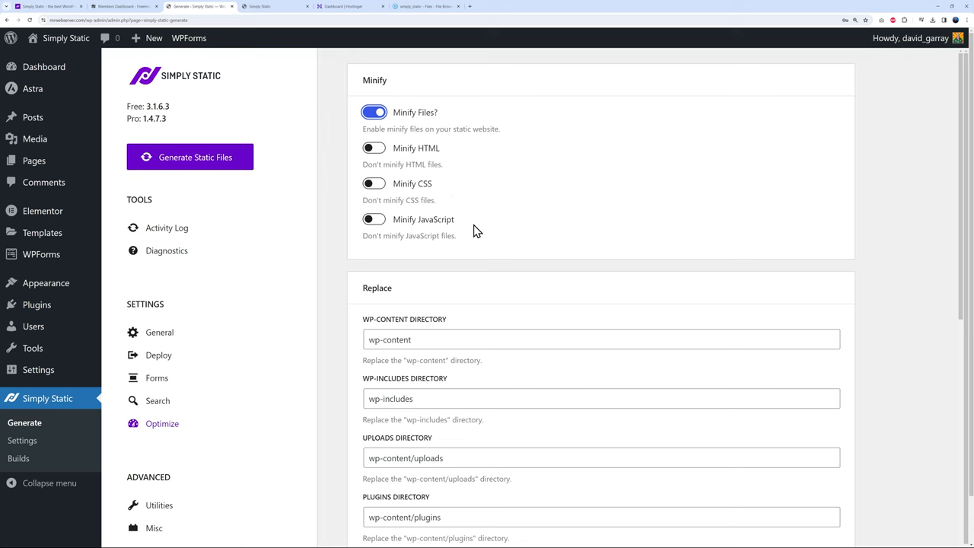
mouse_move(340, 143)
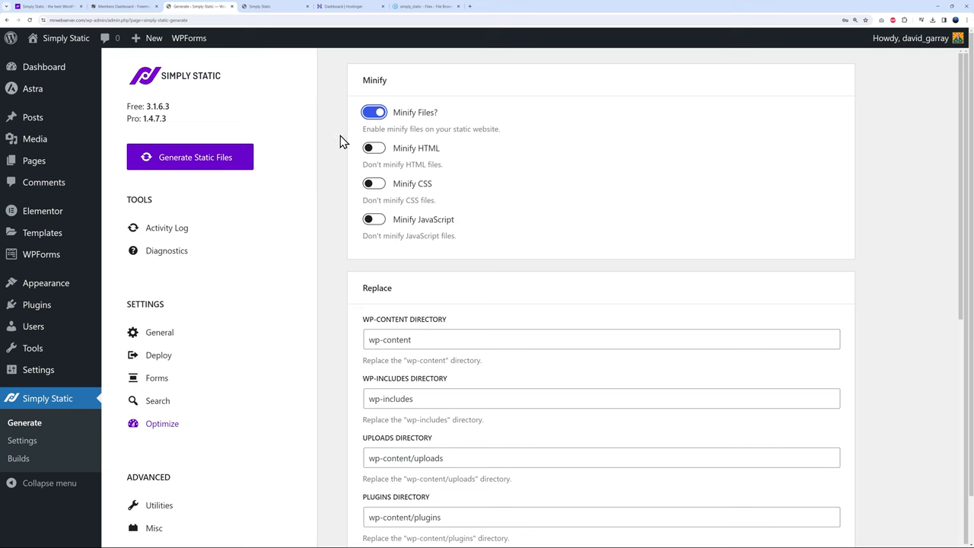
mouse_move(366, 234)
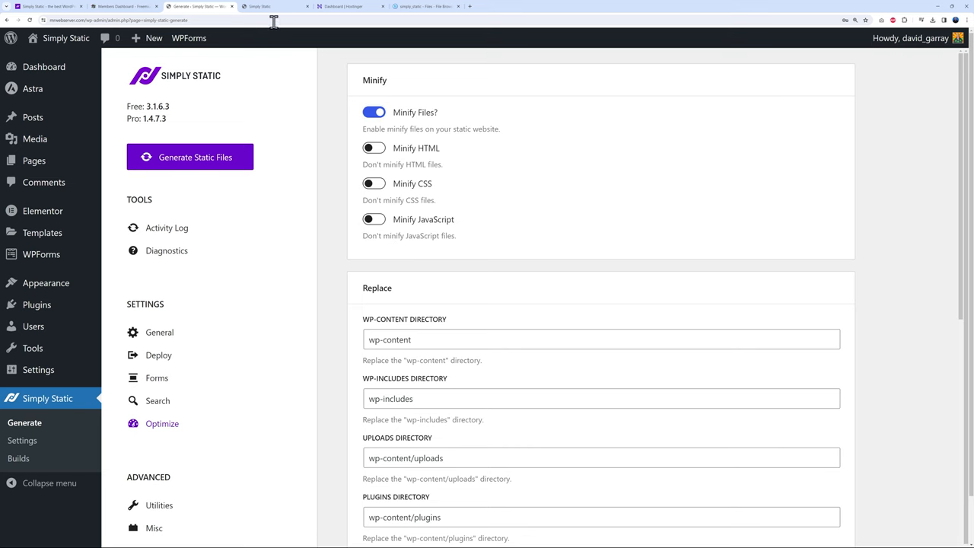
View and scroll through the static homepage's unminified HTML source.
click(274, 6)
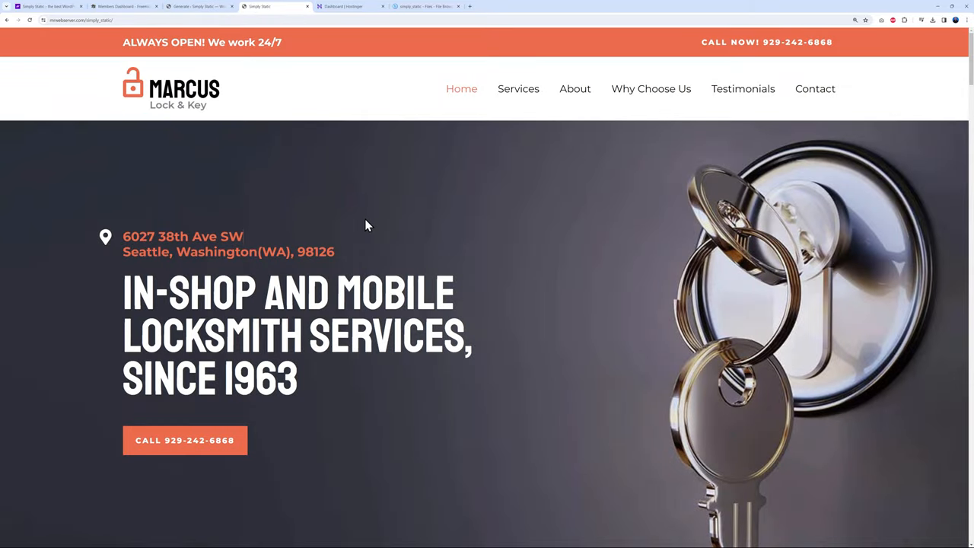
right_click(366, 225)
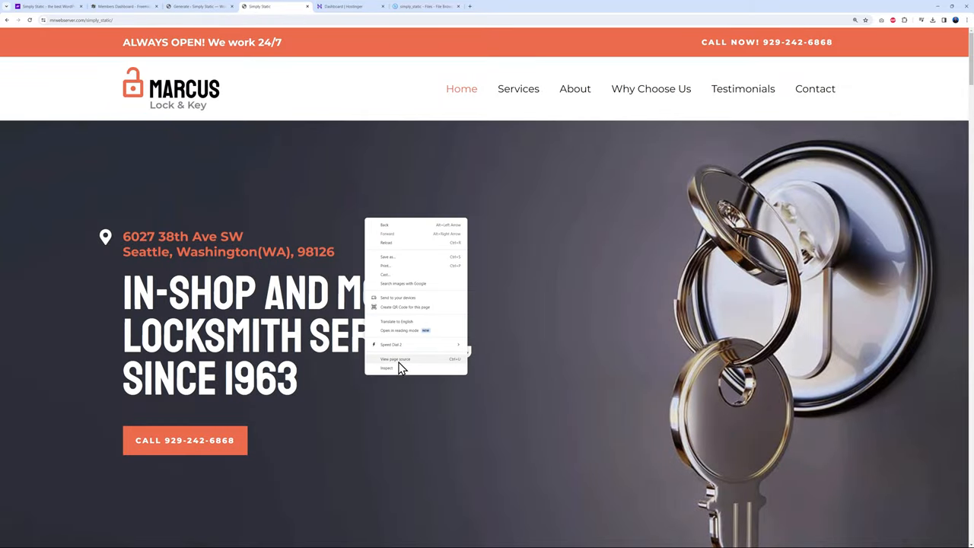
click(395, 359)
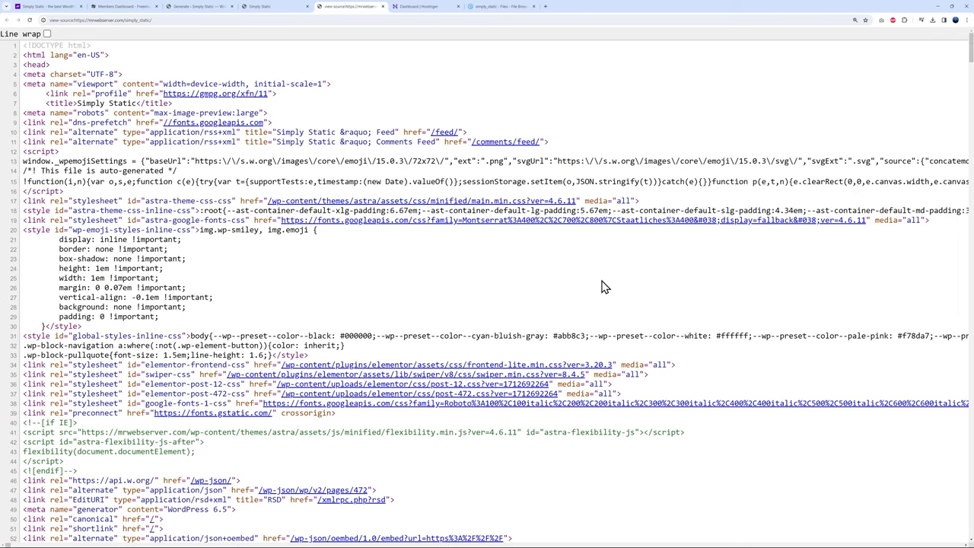
scroll(down, 3)
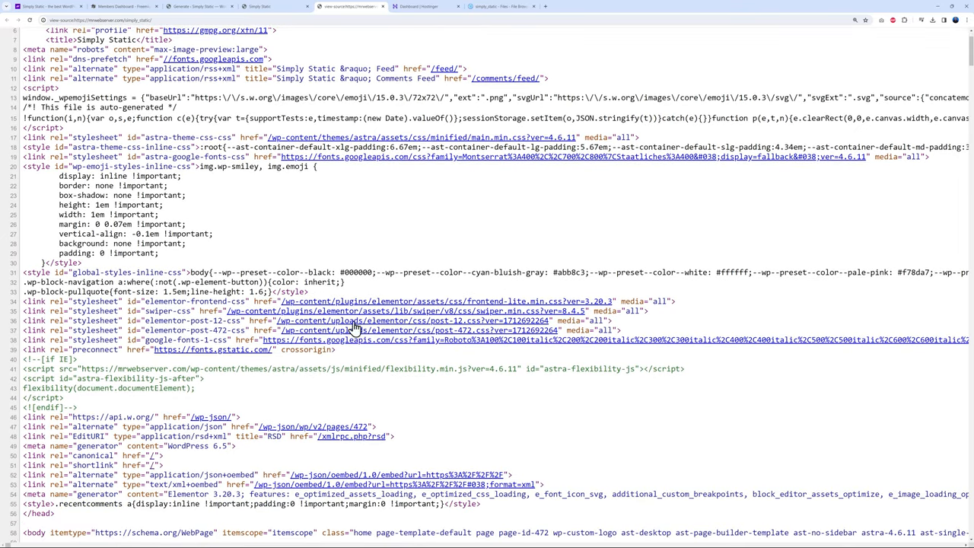
scroll(down, 3)
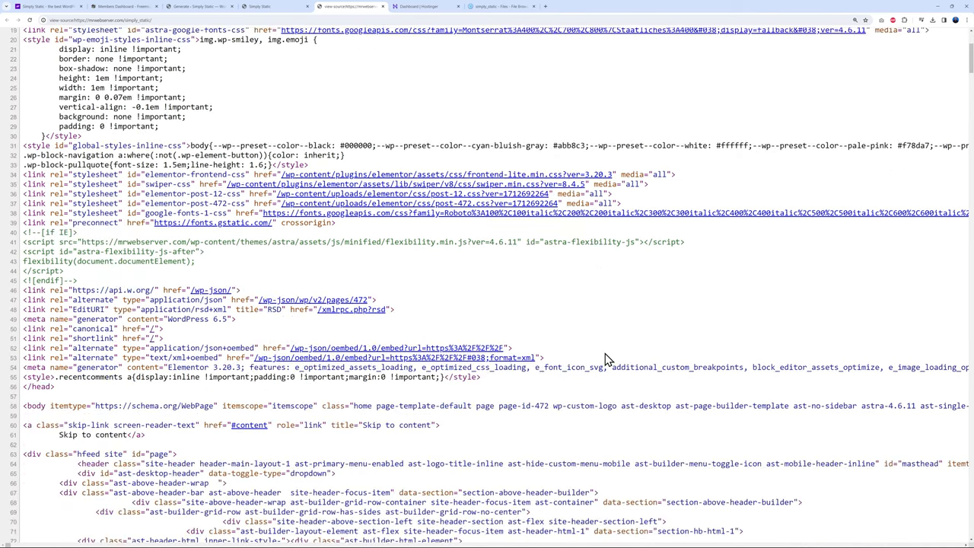
scroll(down, 3)
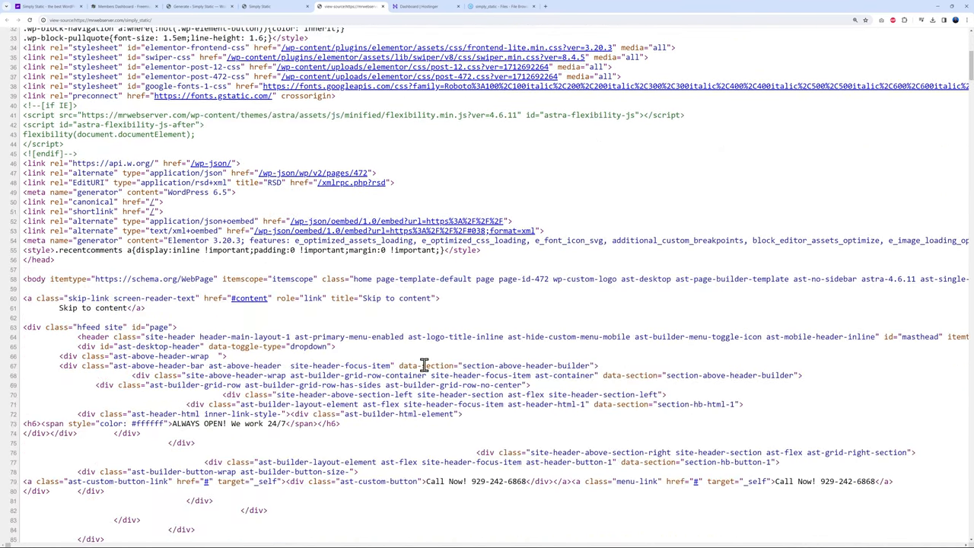
scroll(down, 3)
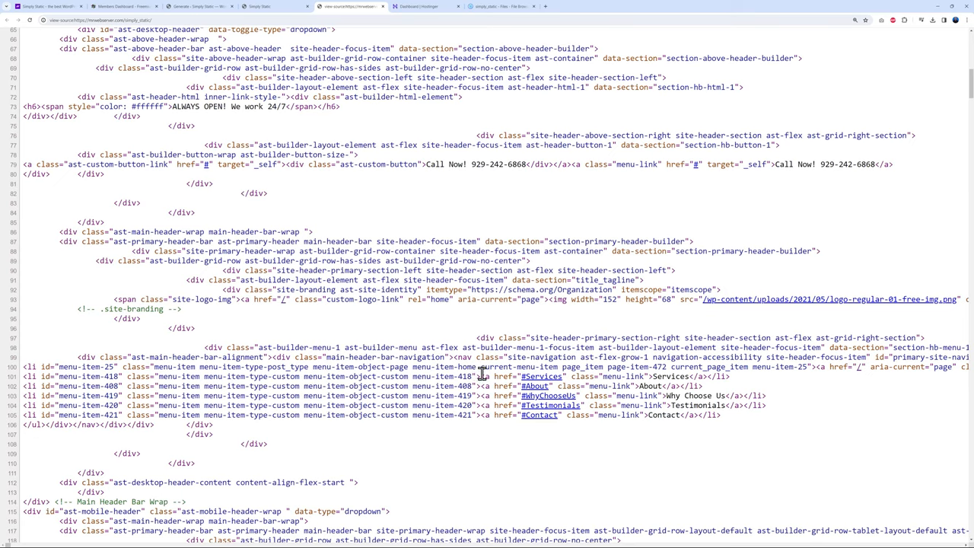
scroll(down, 3)
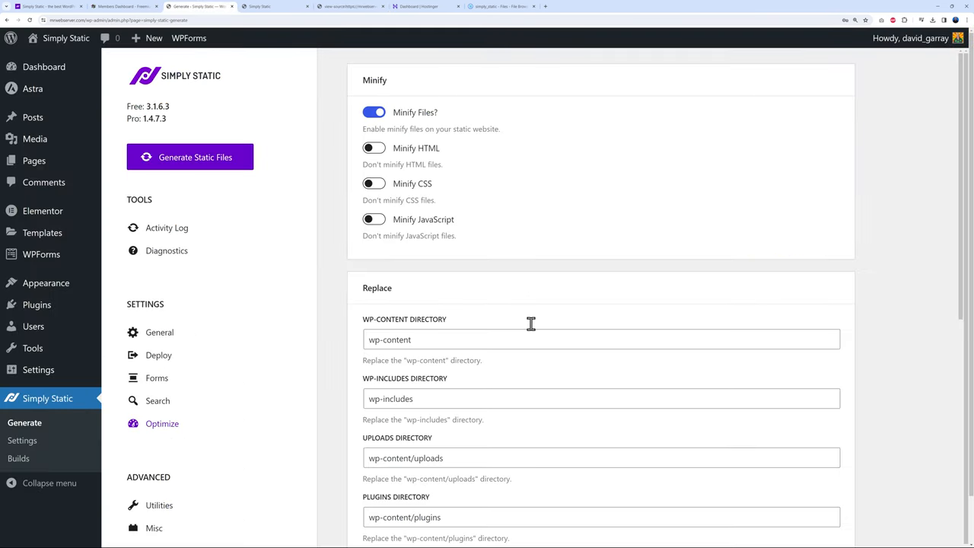
mouse_move(383, 327)
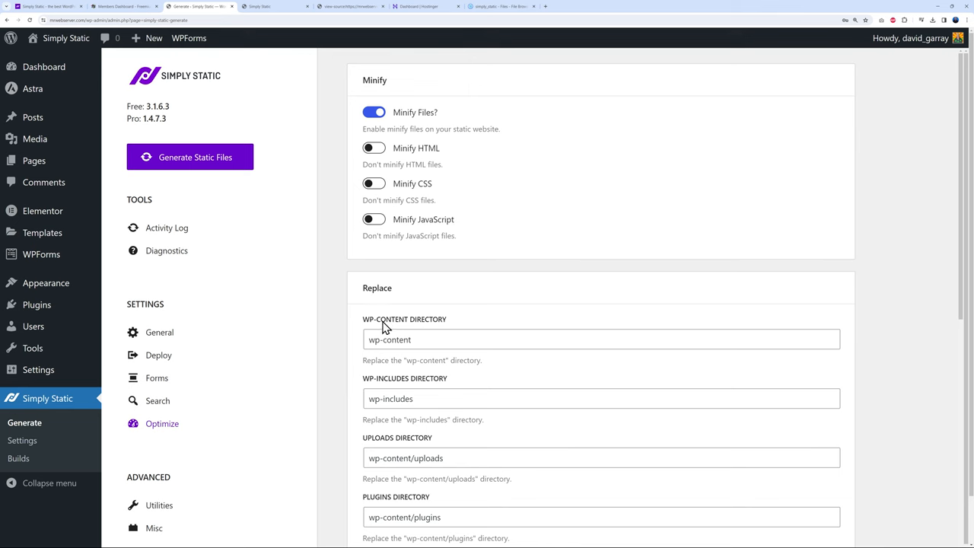
mouse_move(517, 379)
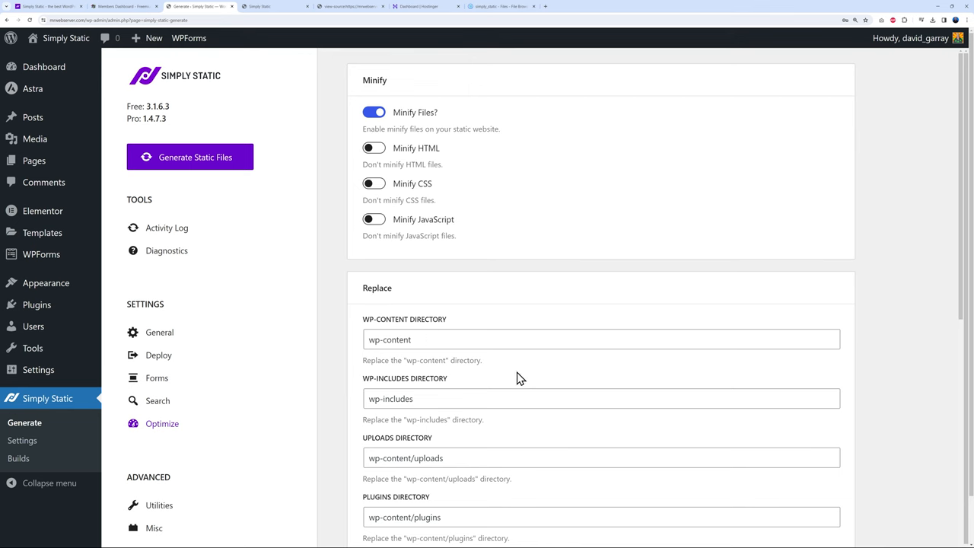
Turn on Replace Plugin Names in the Optimize settings' Replace section.
scroll(down, 3)
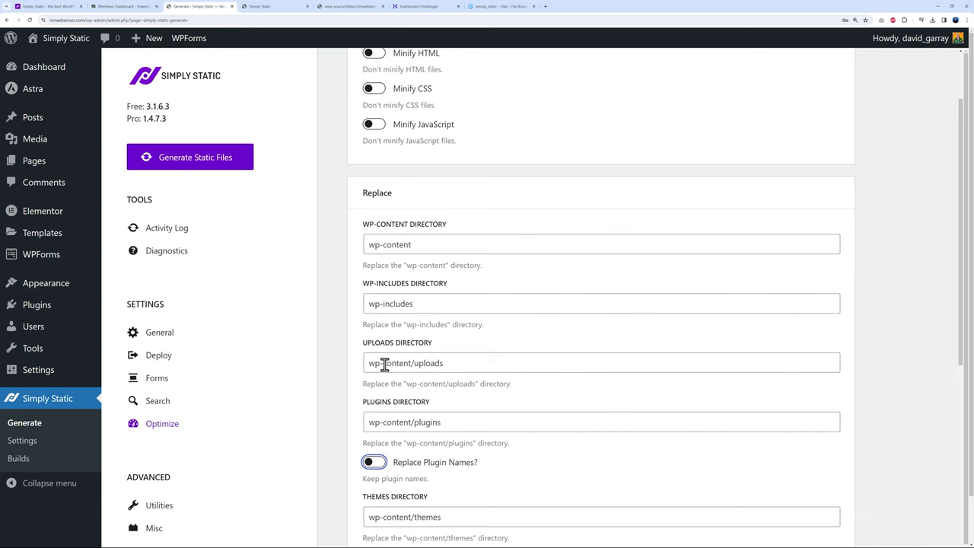
scroll(down, 3)
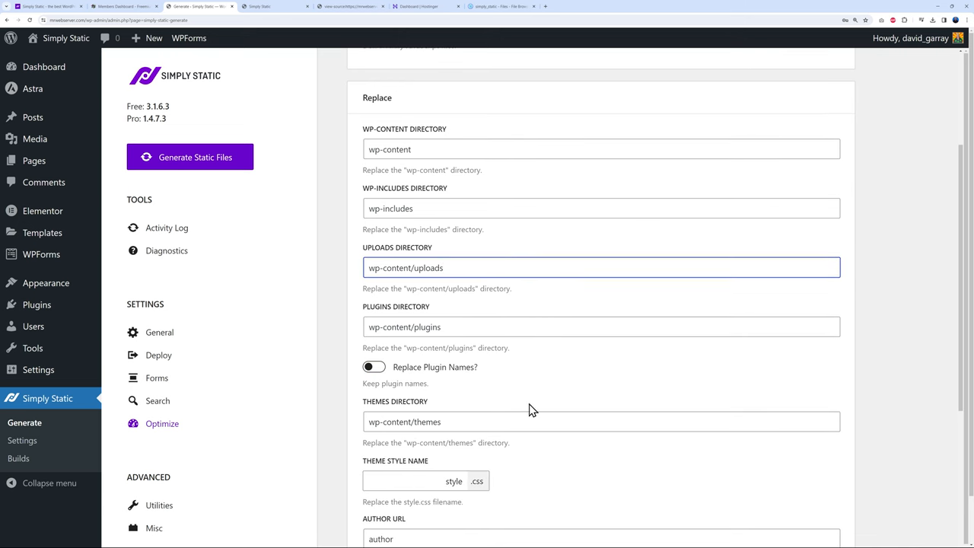
scroll(down, 3)
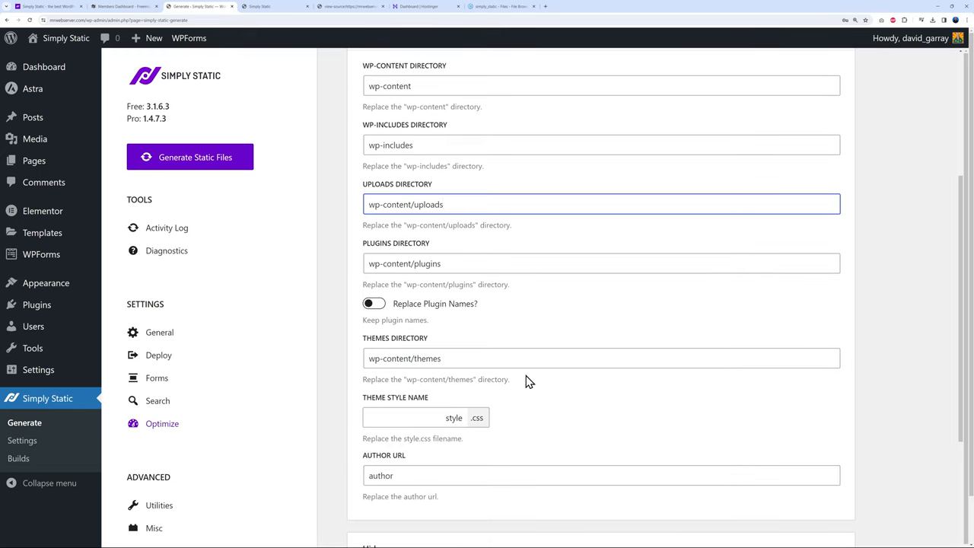
mouse_move(520, 378)
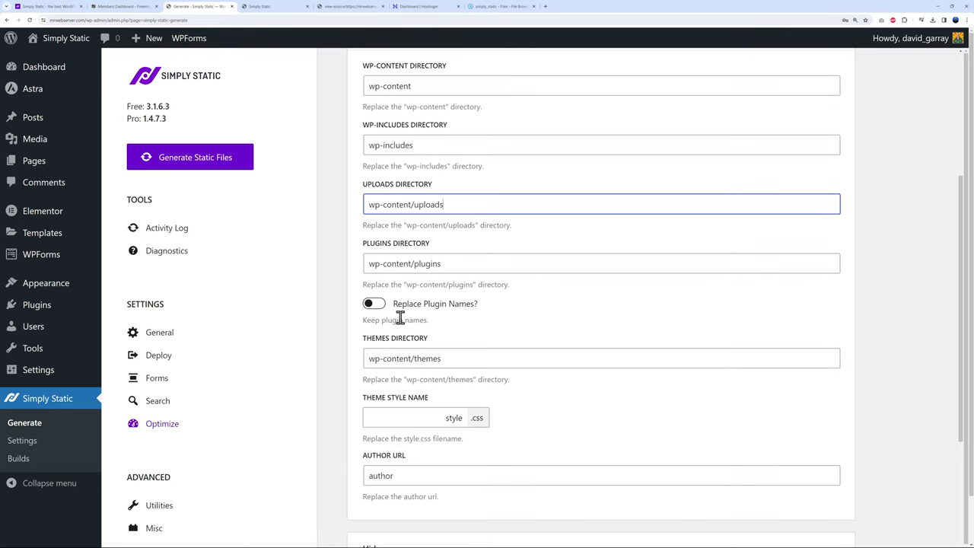
click(374, 303)
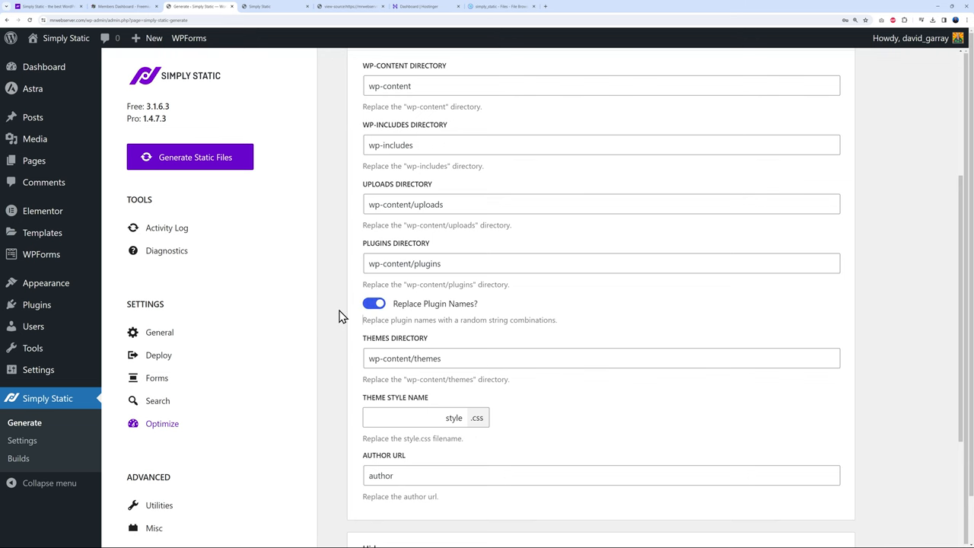